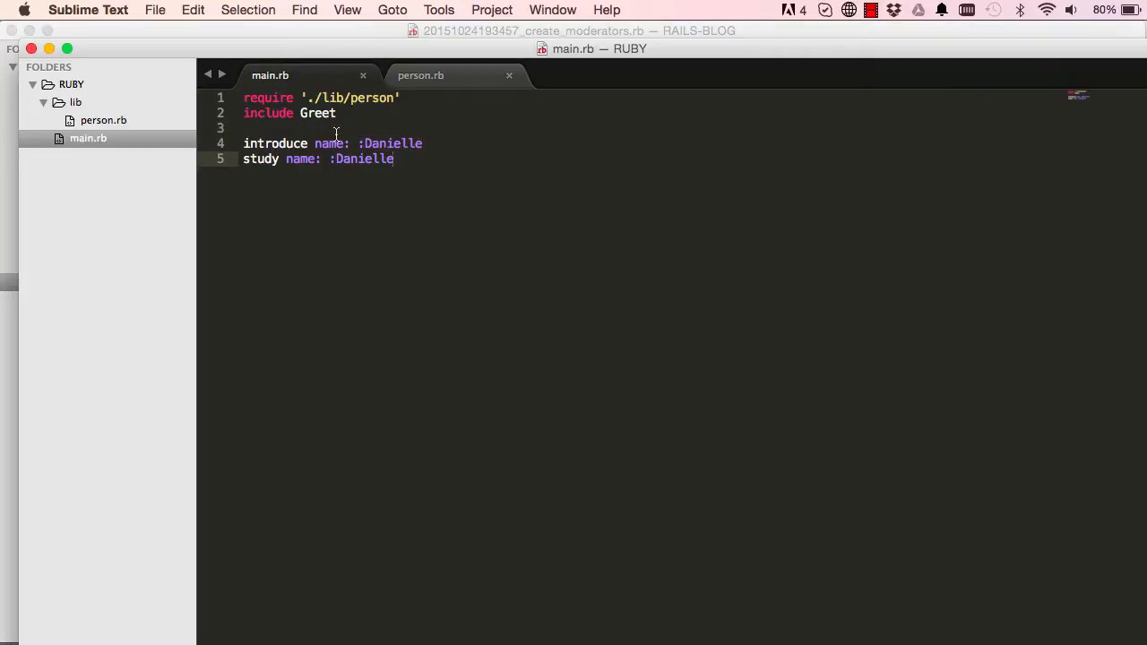
In person.rb, add a def student method below study whose body is yield self.
left_click(420, 75)
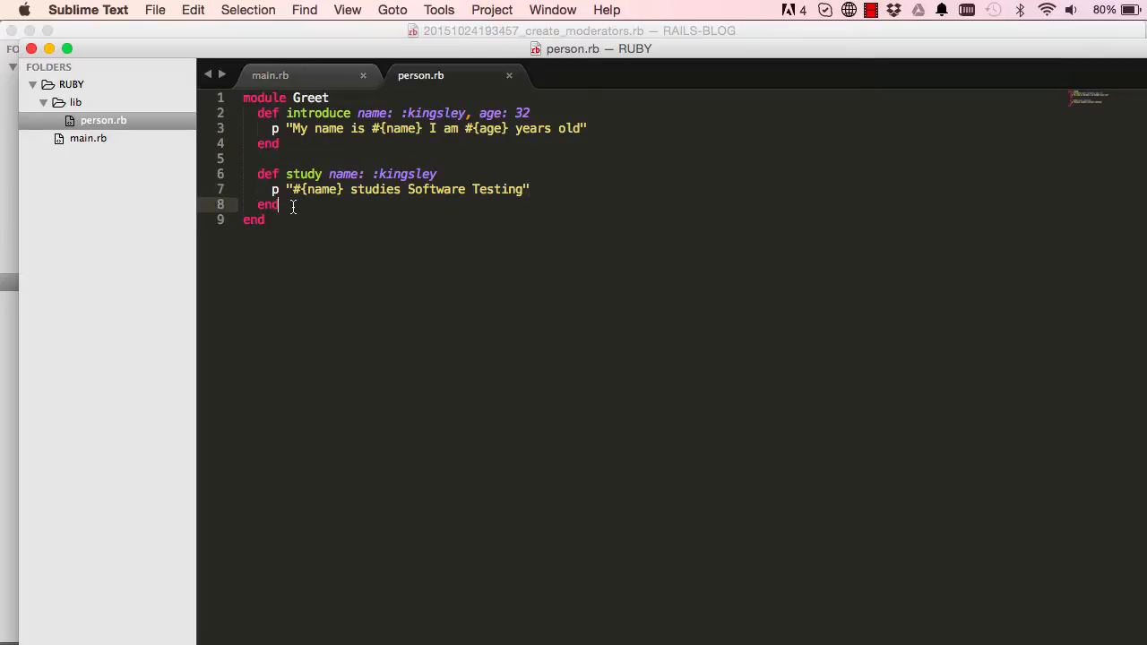
type("def")
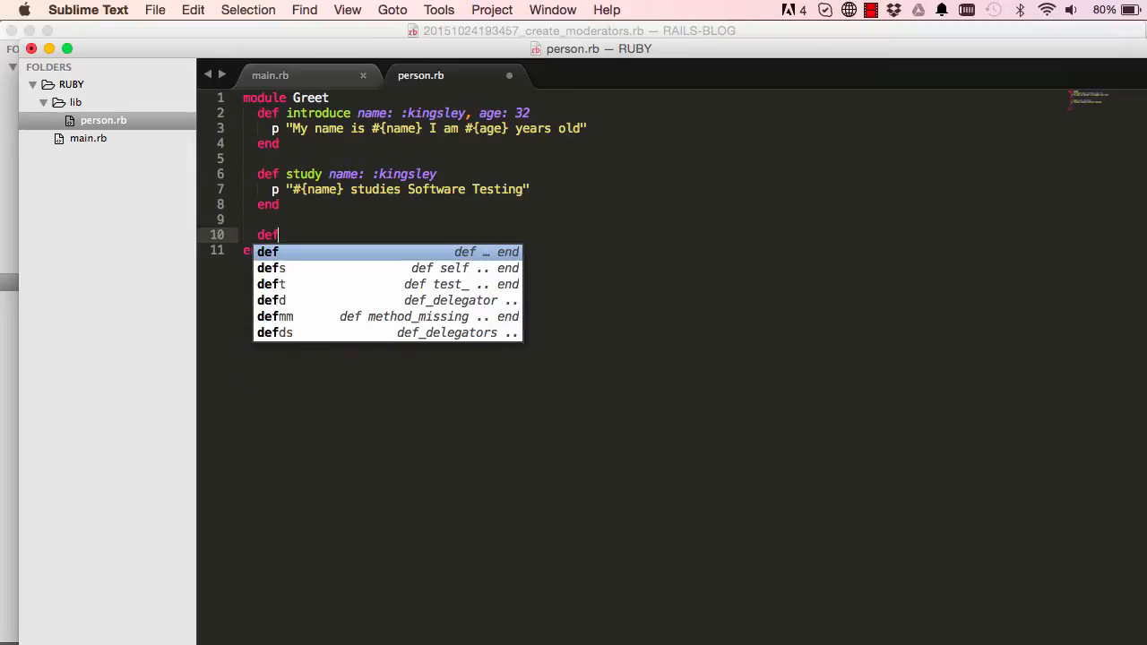
type("stru")
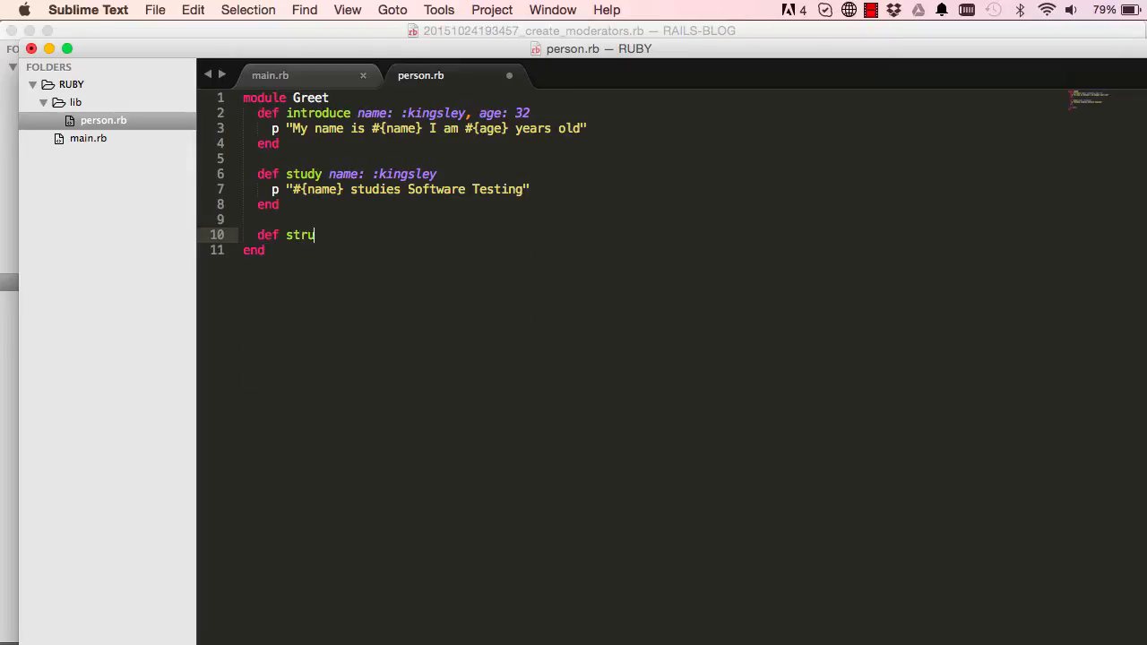
type("dent")
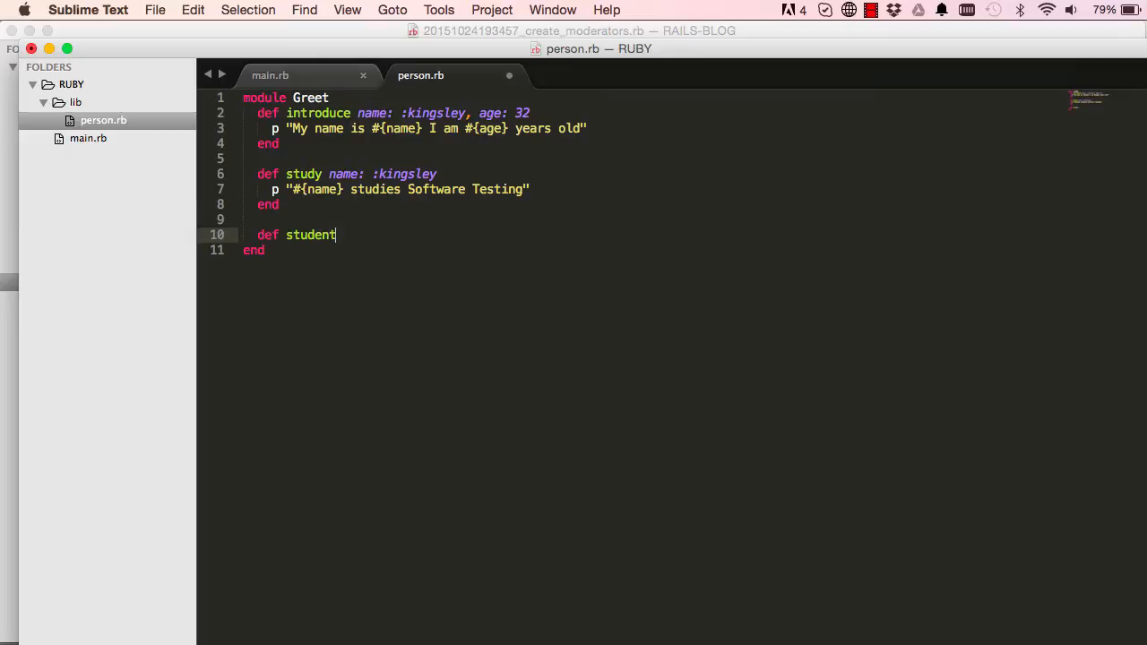
key("enter")
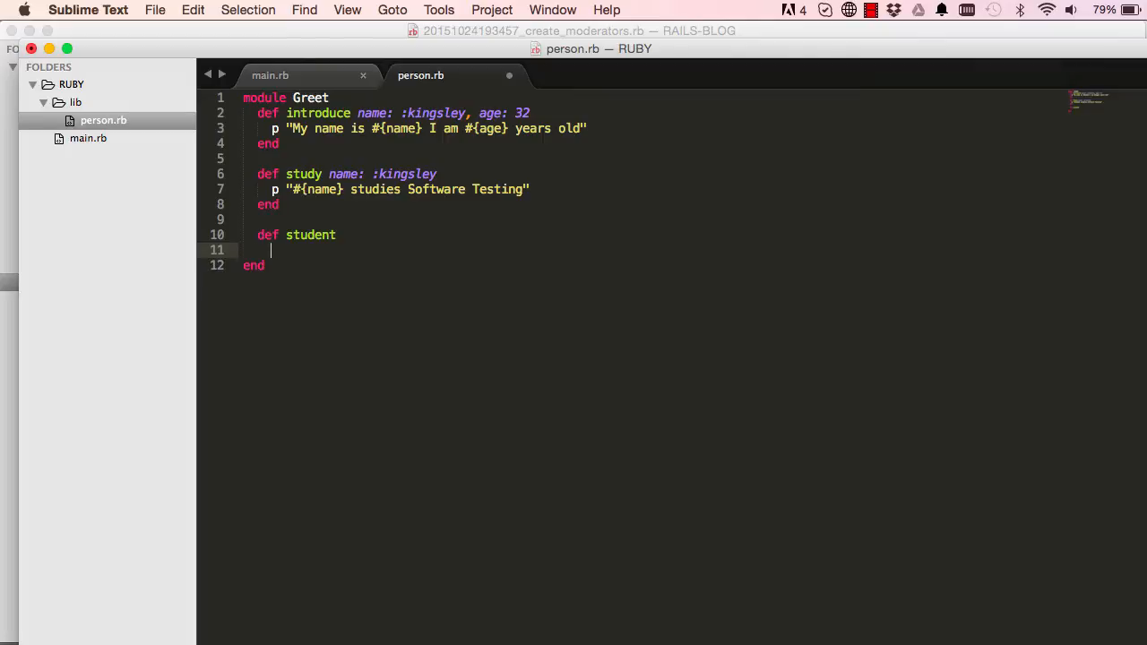
type("yield self")
type("end")
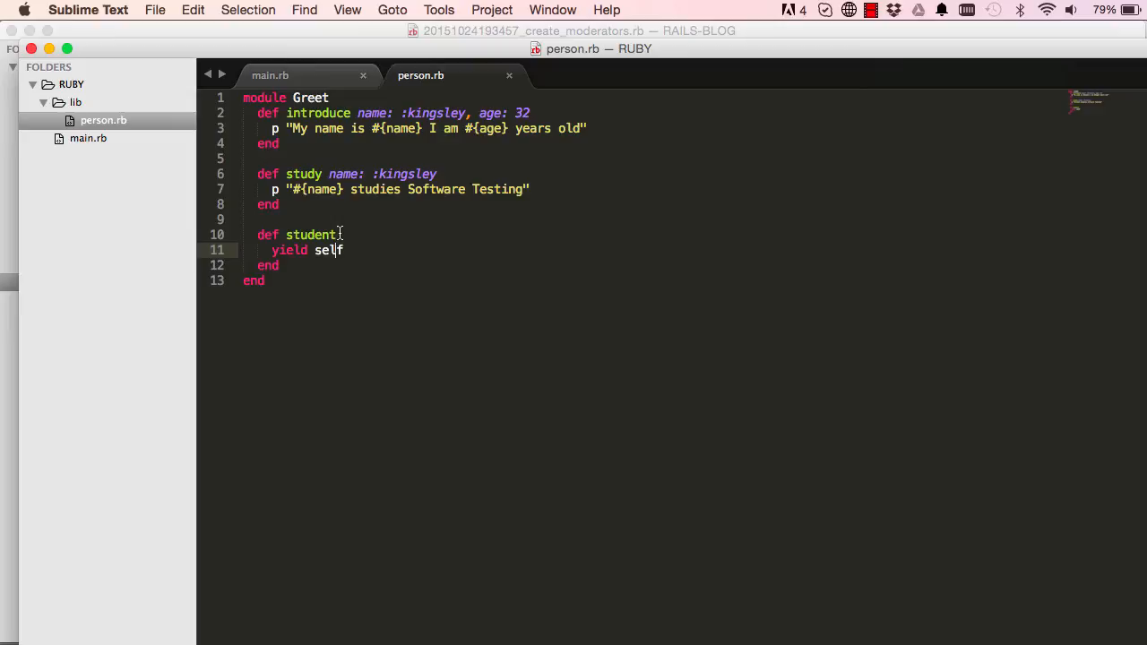
left_click(270, 75)
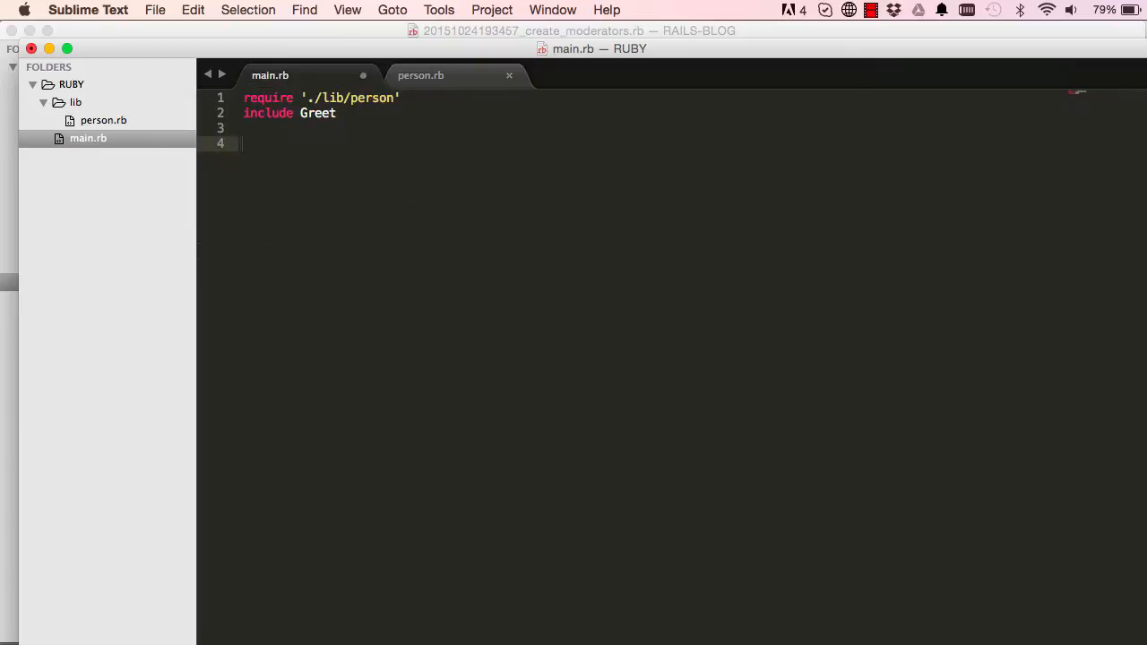
Clear the terminal, then begin typing a student call in main.rb.
left_click(420, 75)
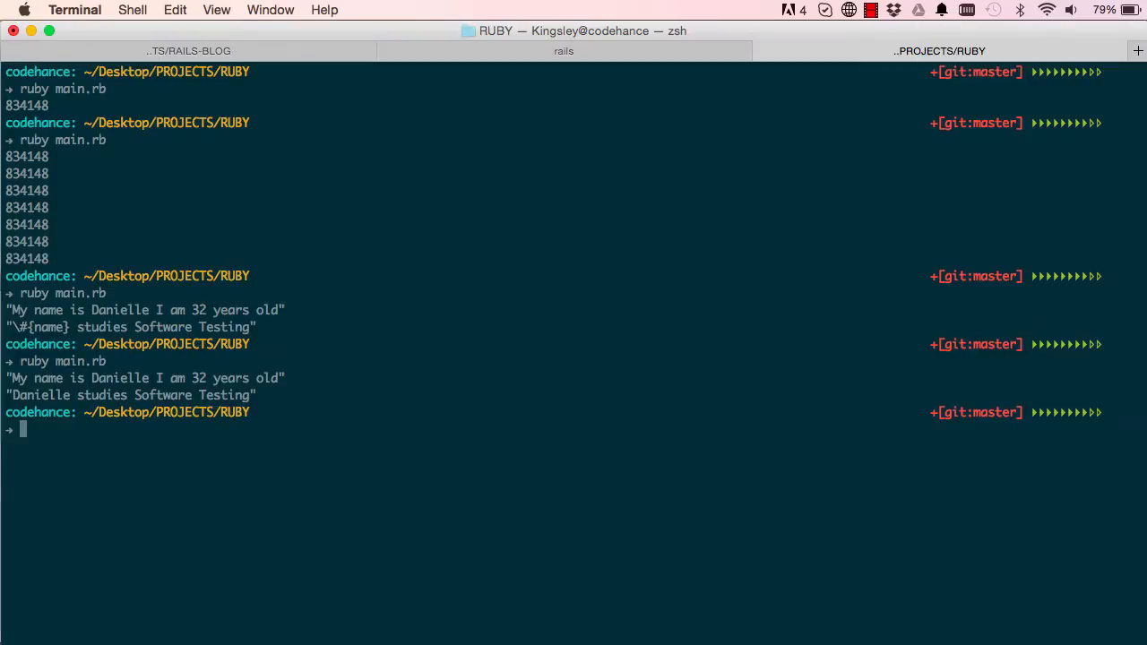
type("clear")
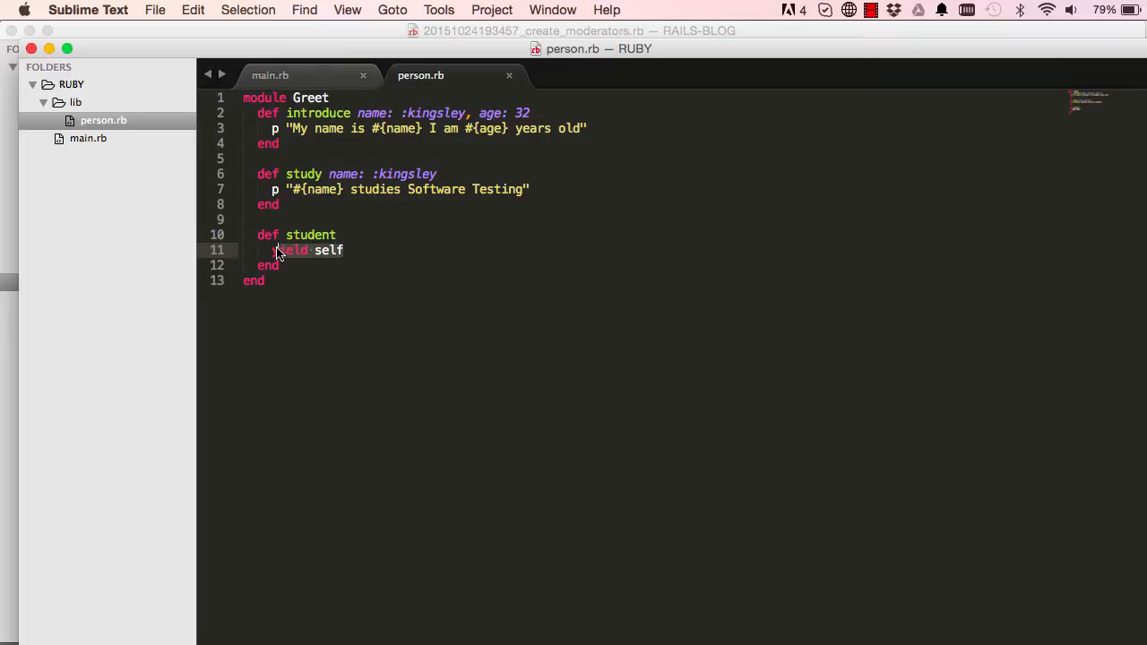
left_click(270, 75)
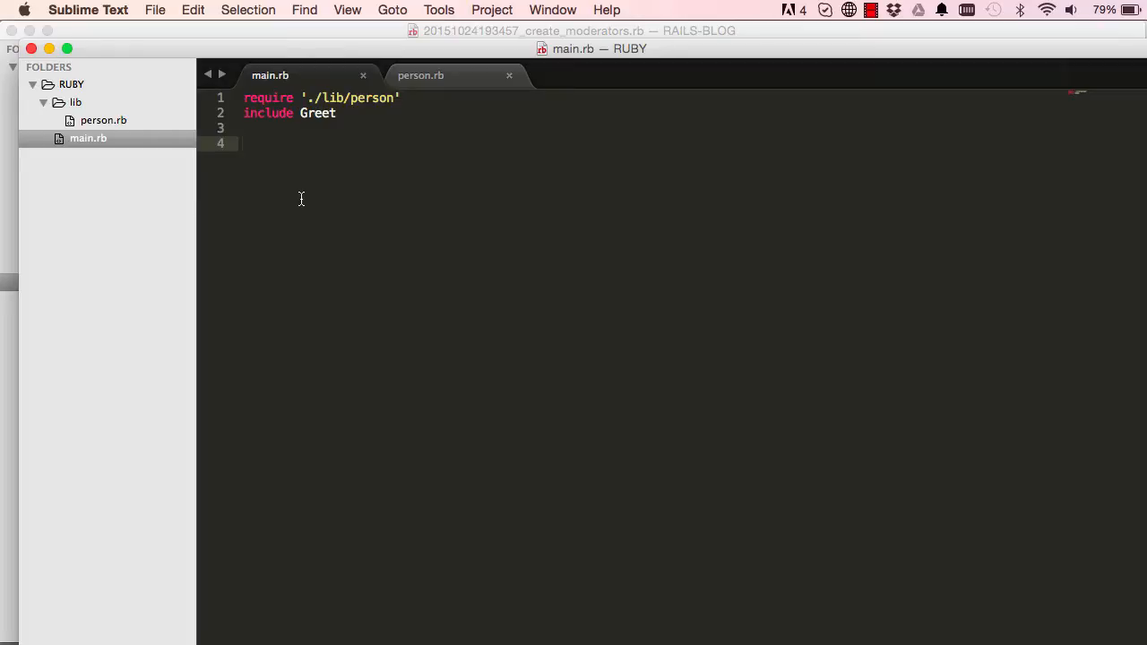
type("studne")
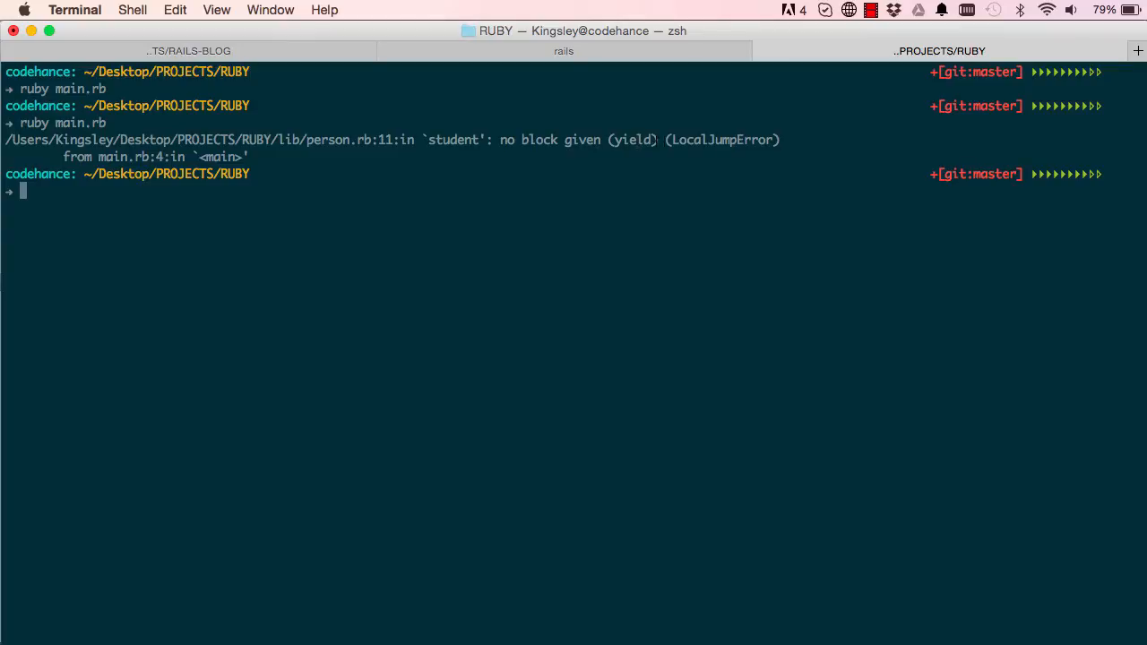
mouse_move(653, 364)
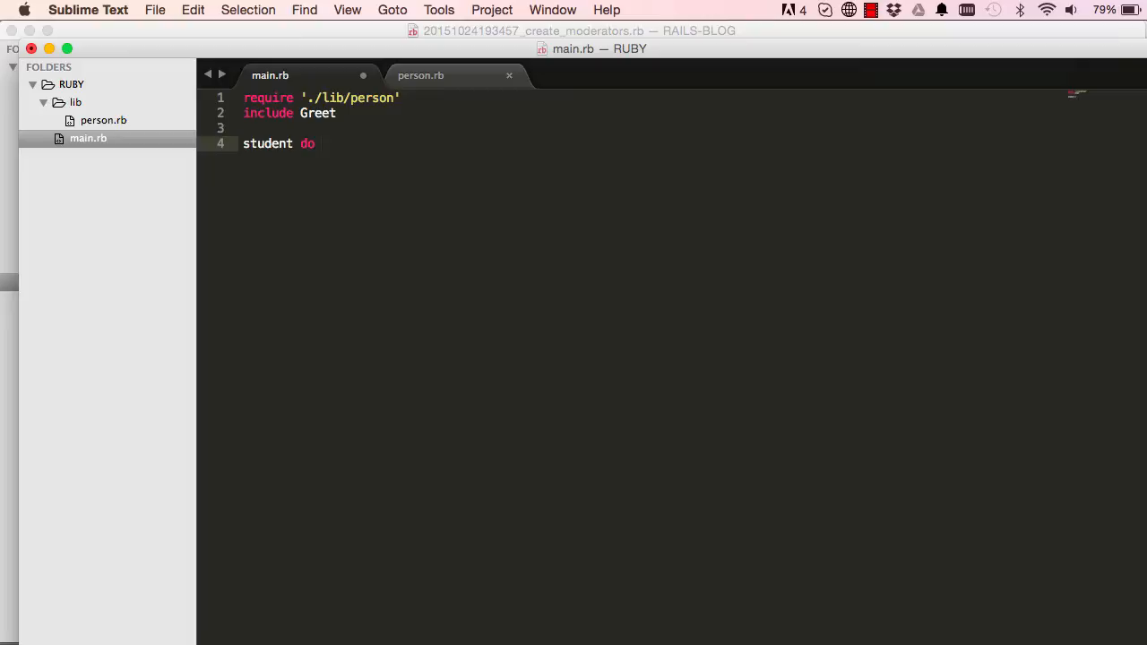
Give the student call a |s| block that calls s.introduce and closes with end.
type("|s|")
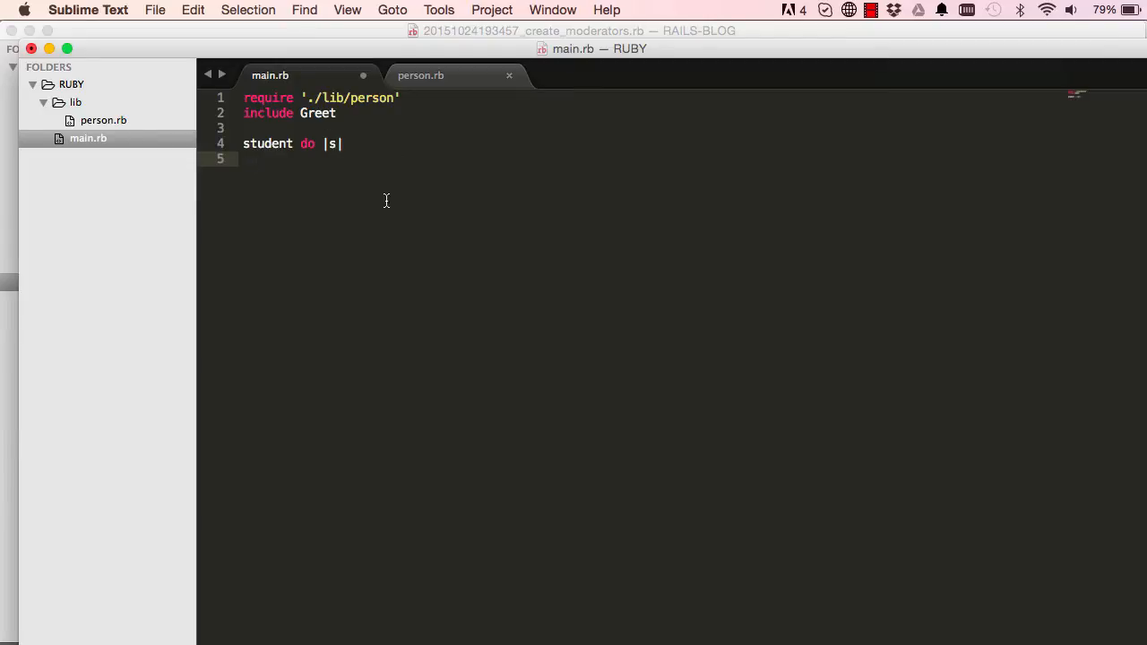
left_click(420, 75)
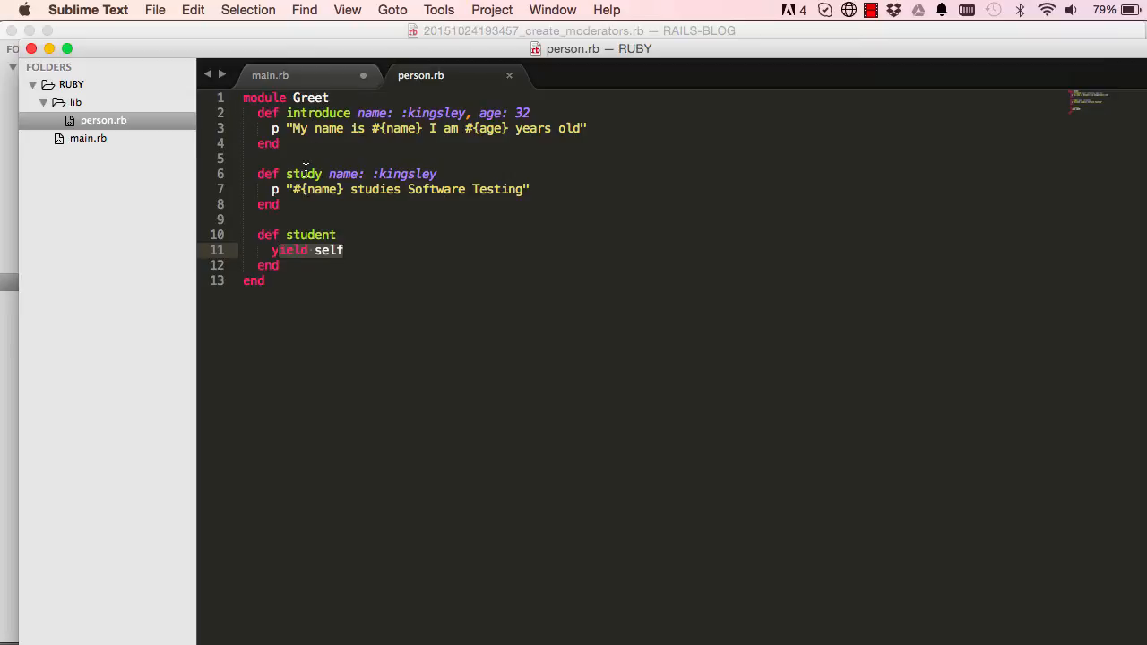
left_click(270, 75)
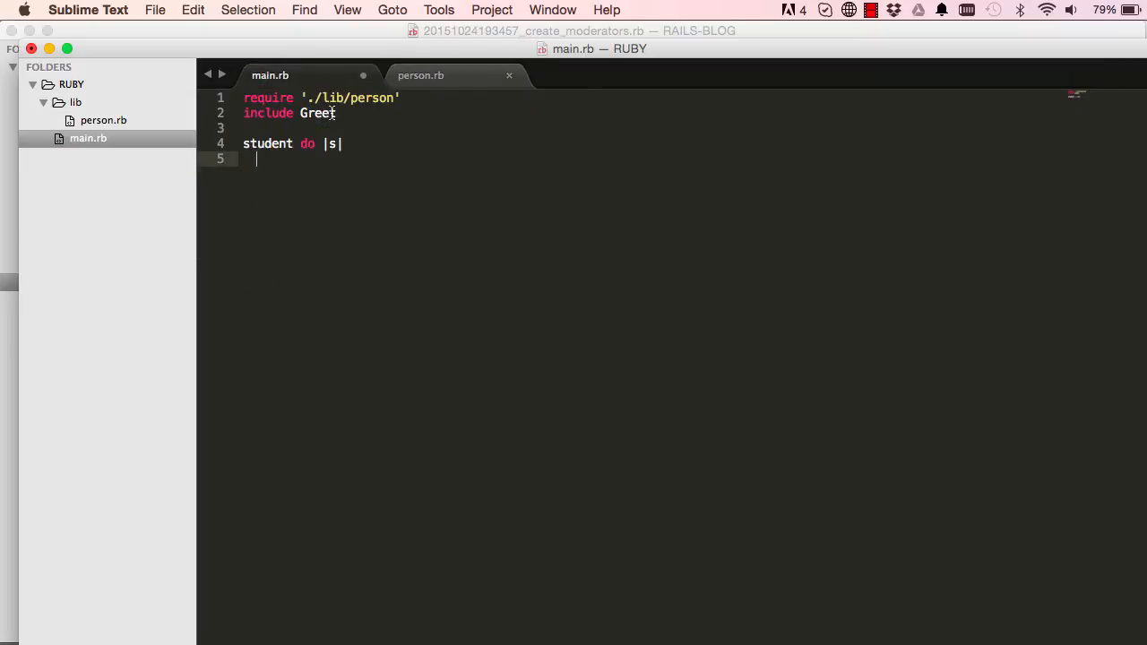
type("s.introduc")
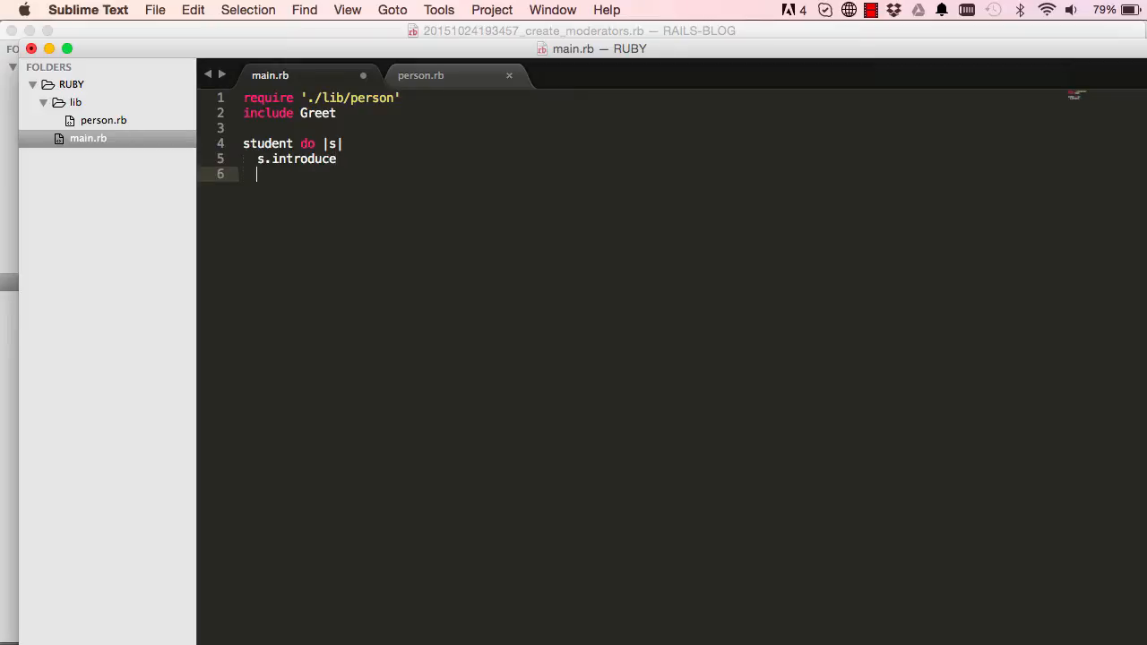
type("end")
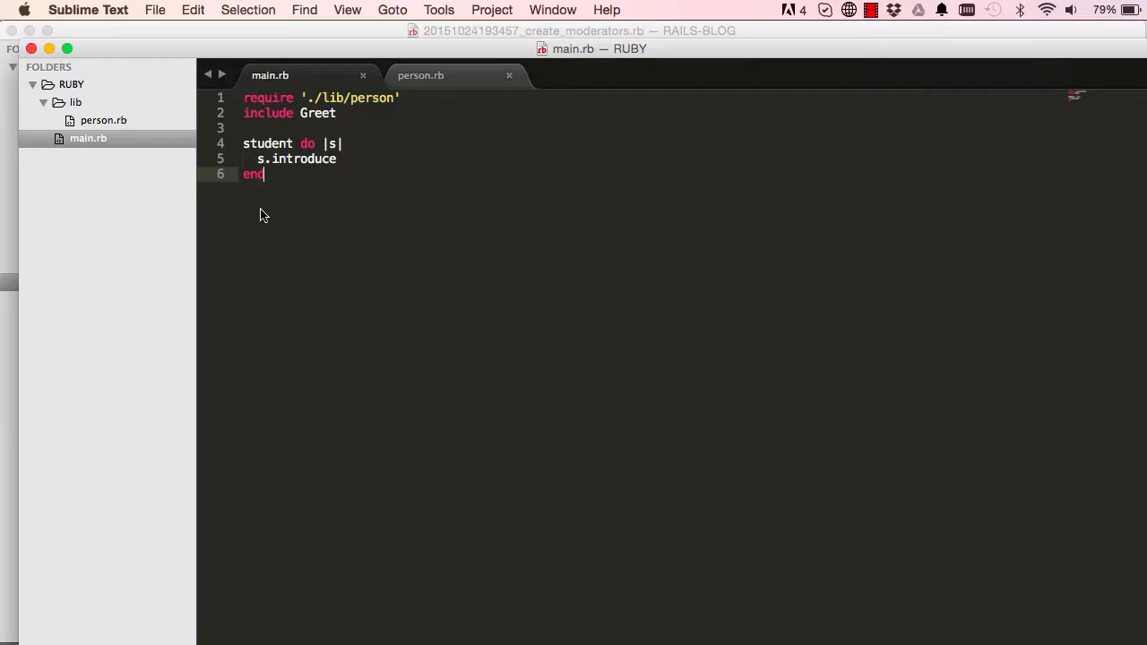
mouse_move(313, 163)
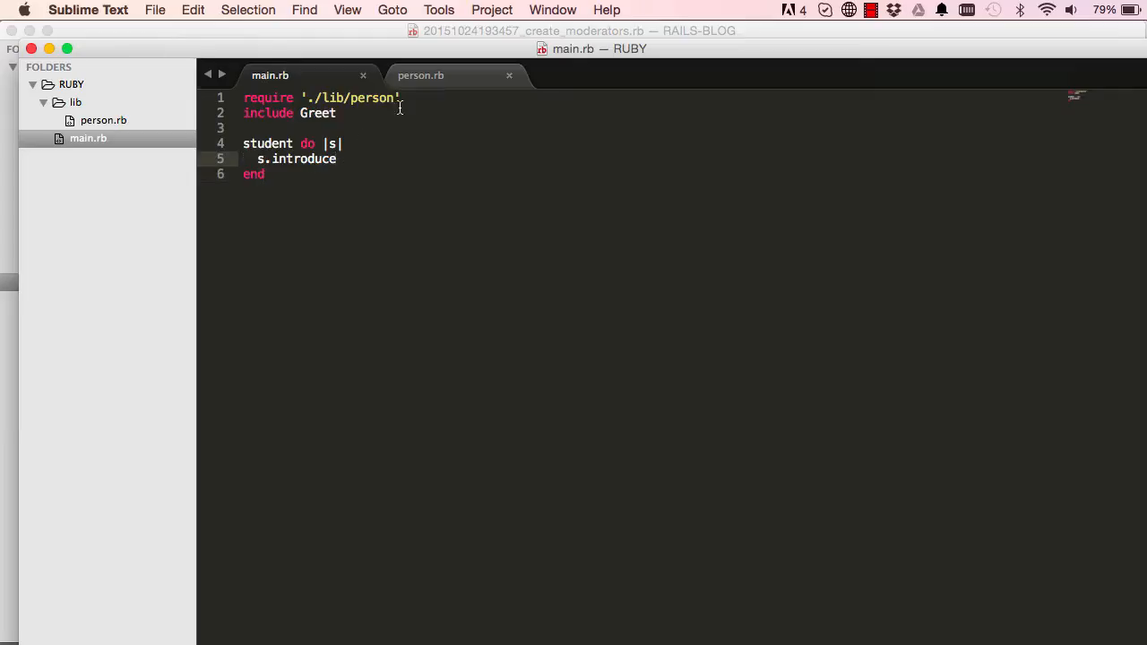
After checking person.rb's methods, add s.study inside the block.
left_click(420, 76)
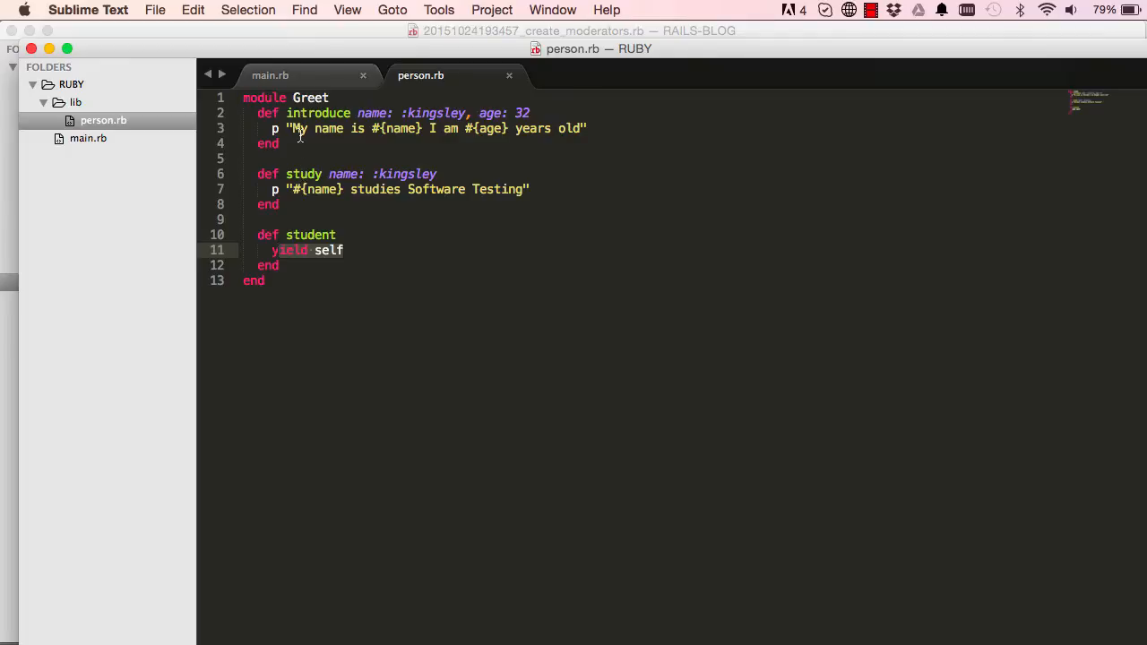
mouse_move(312, 87)
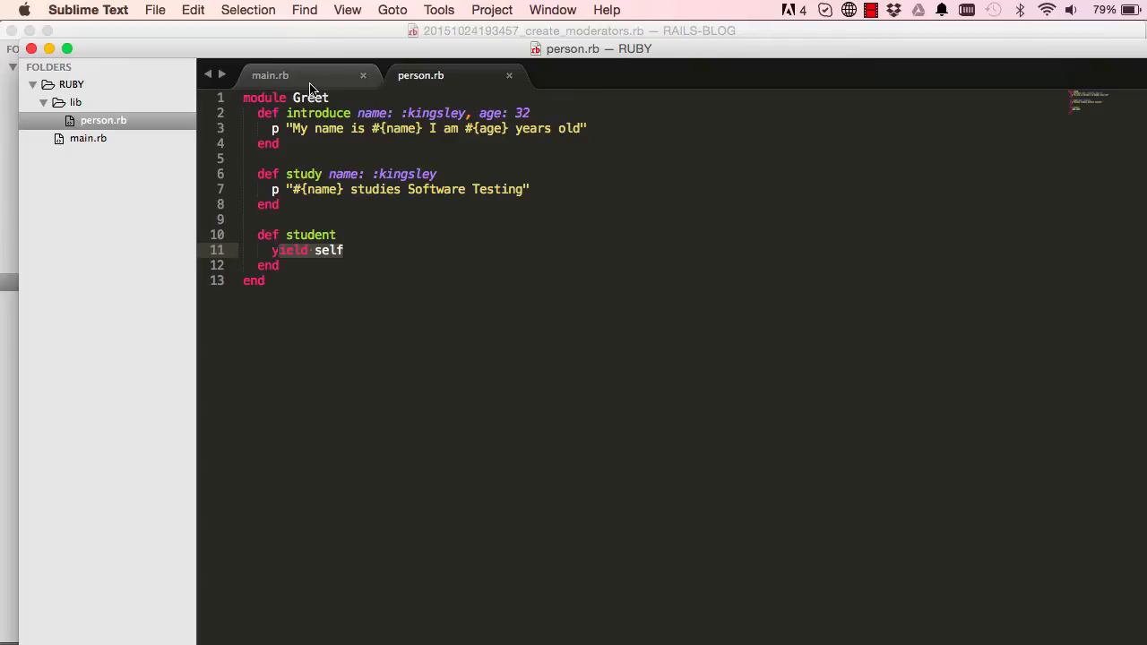
left_click(269, 75)
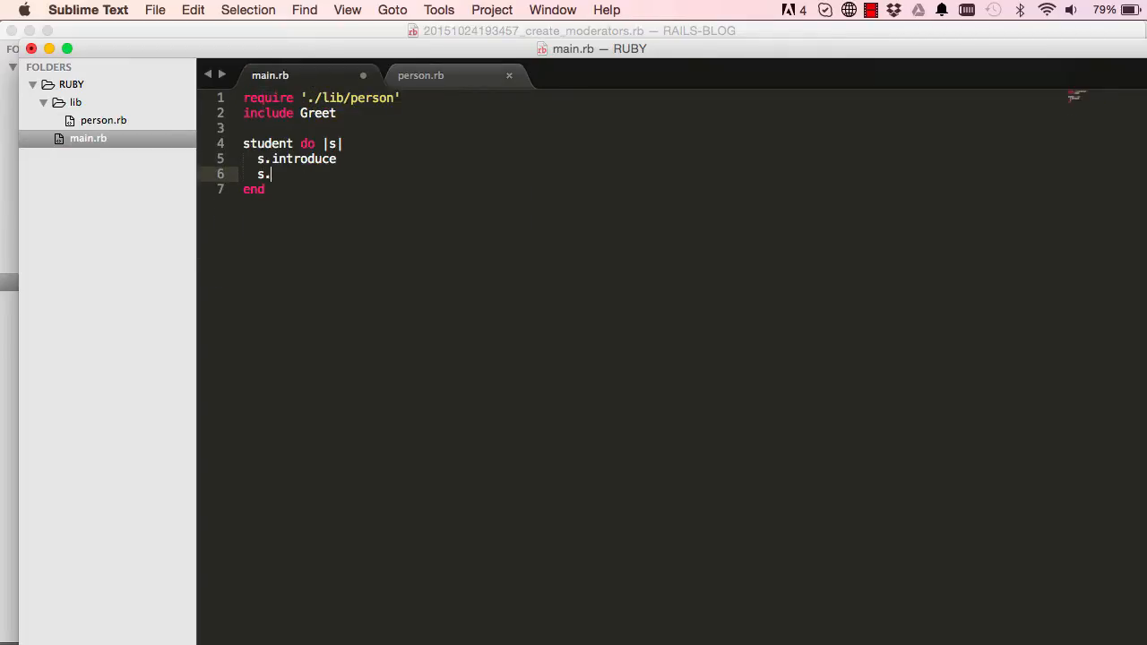
type("study")
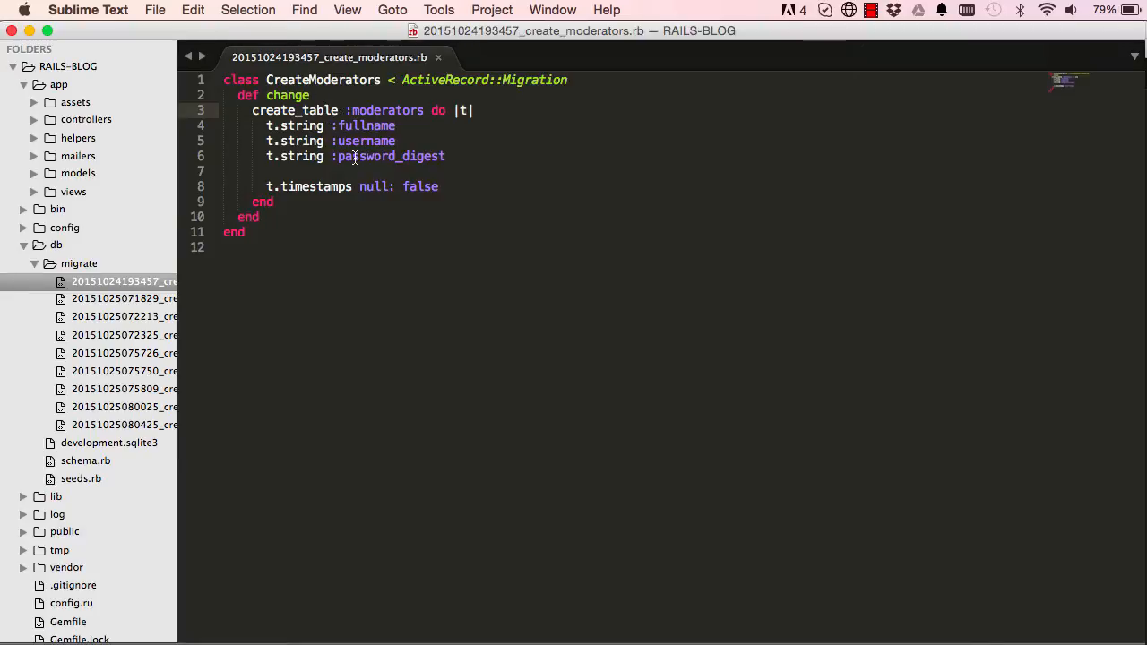
double_click(385, 110)
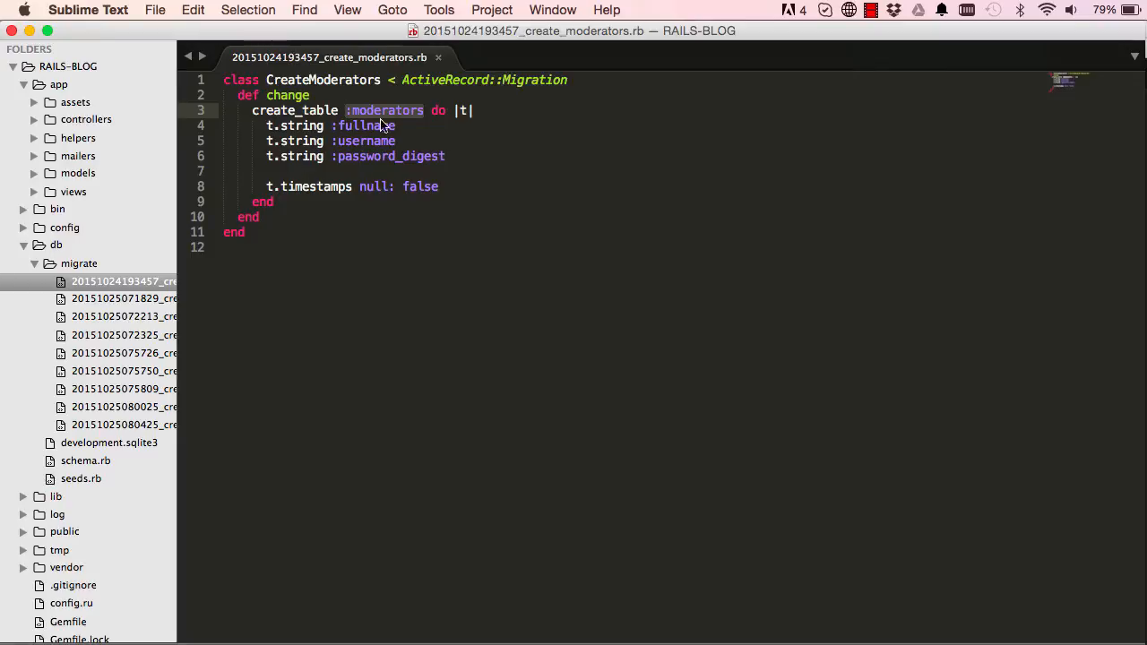
mouse_move(383, 129)
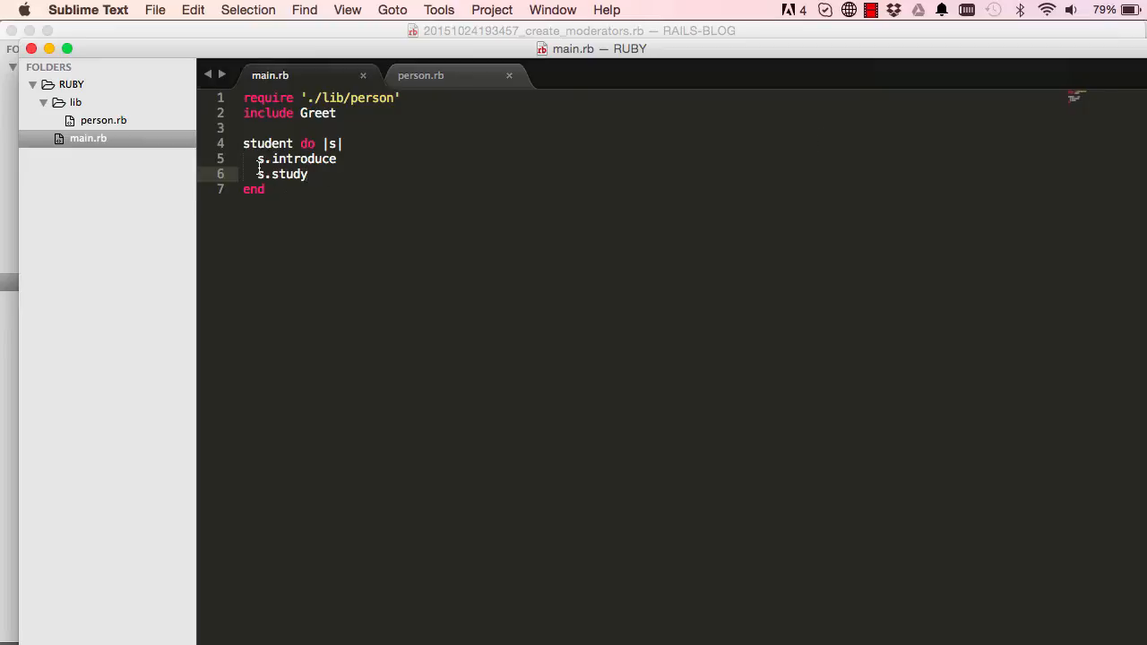
left_click(420, 75)
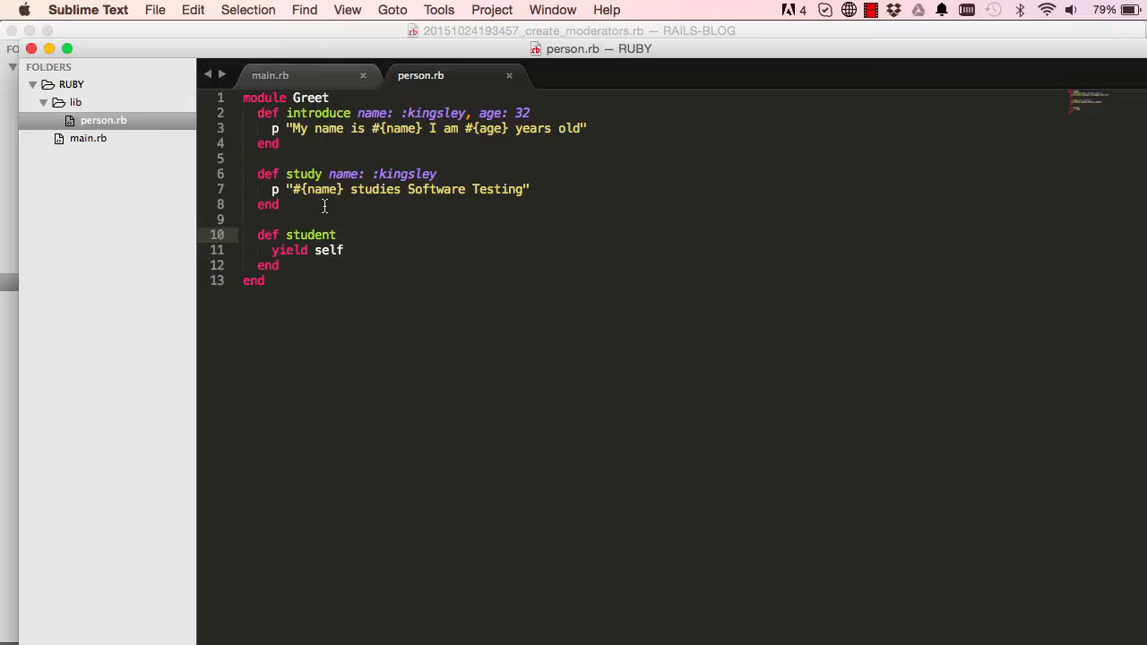
mouse_move(314, 134)
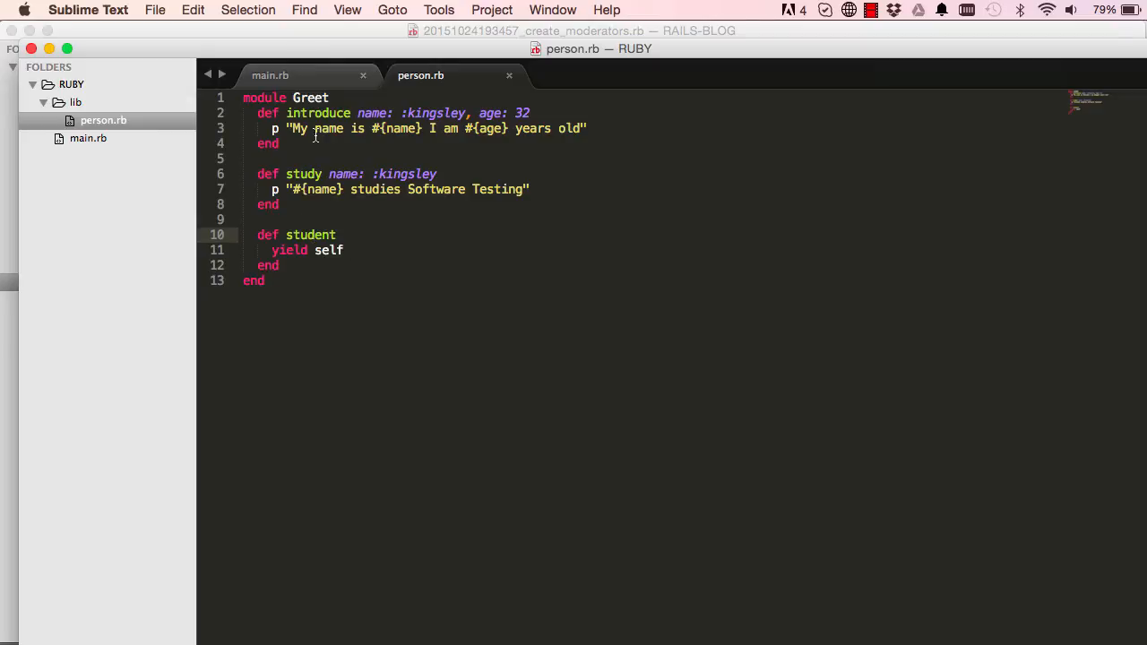
left_click(270, 75)
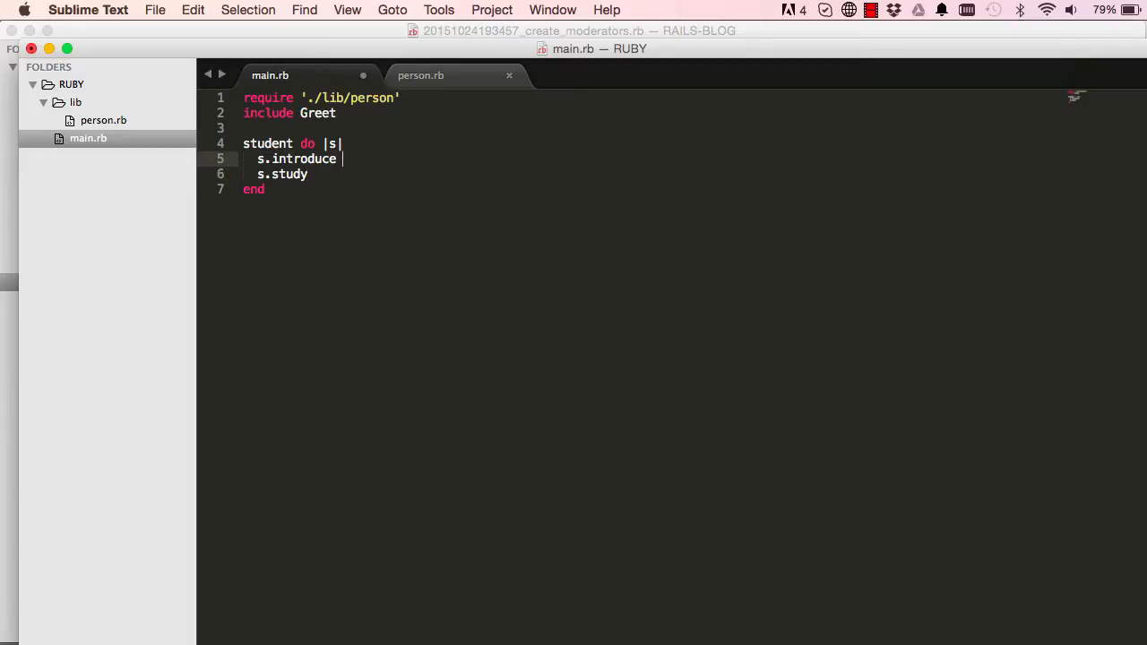
Pass name: :david to the s.introduce call on line 5.
type("name")
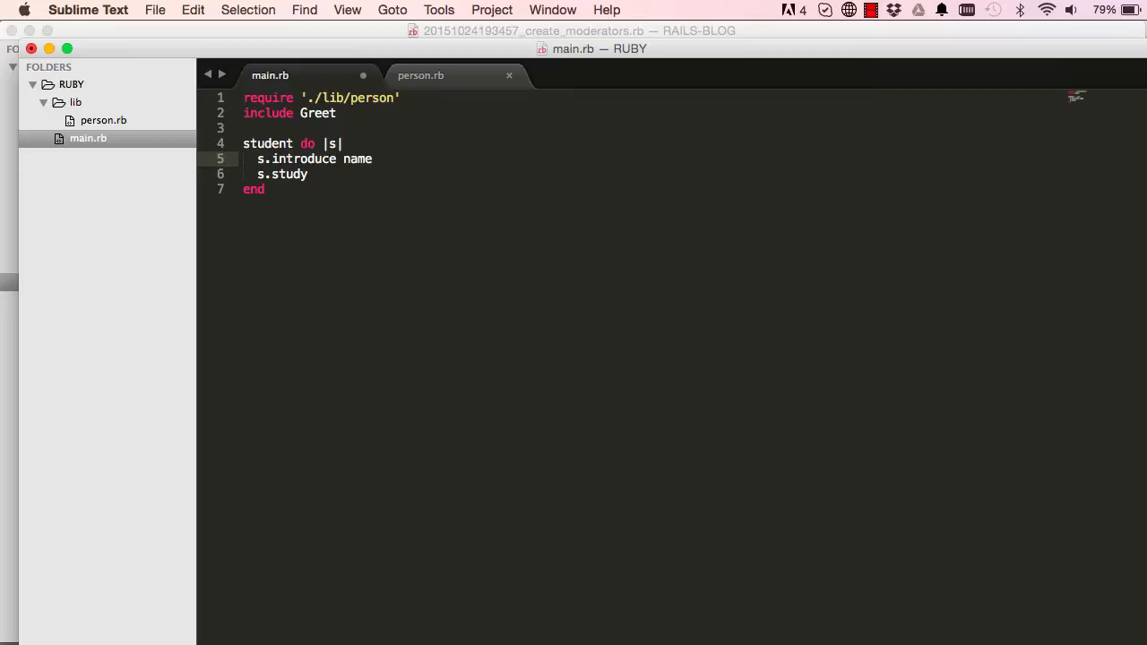
type(":")
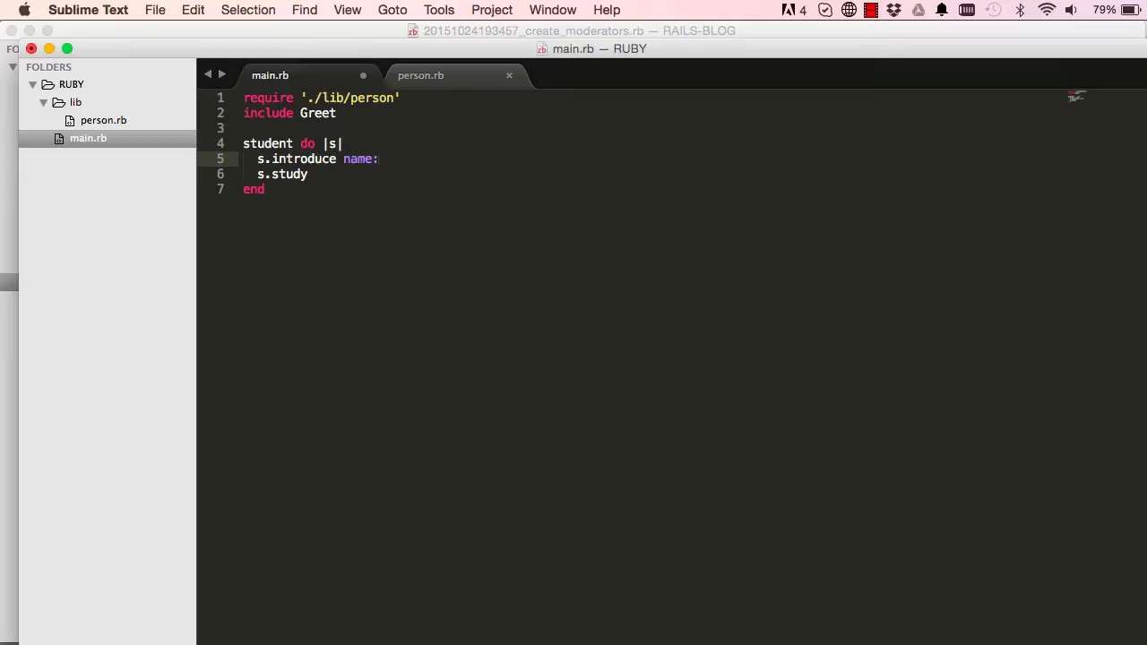
type(":david")
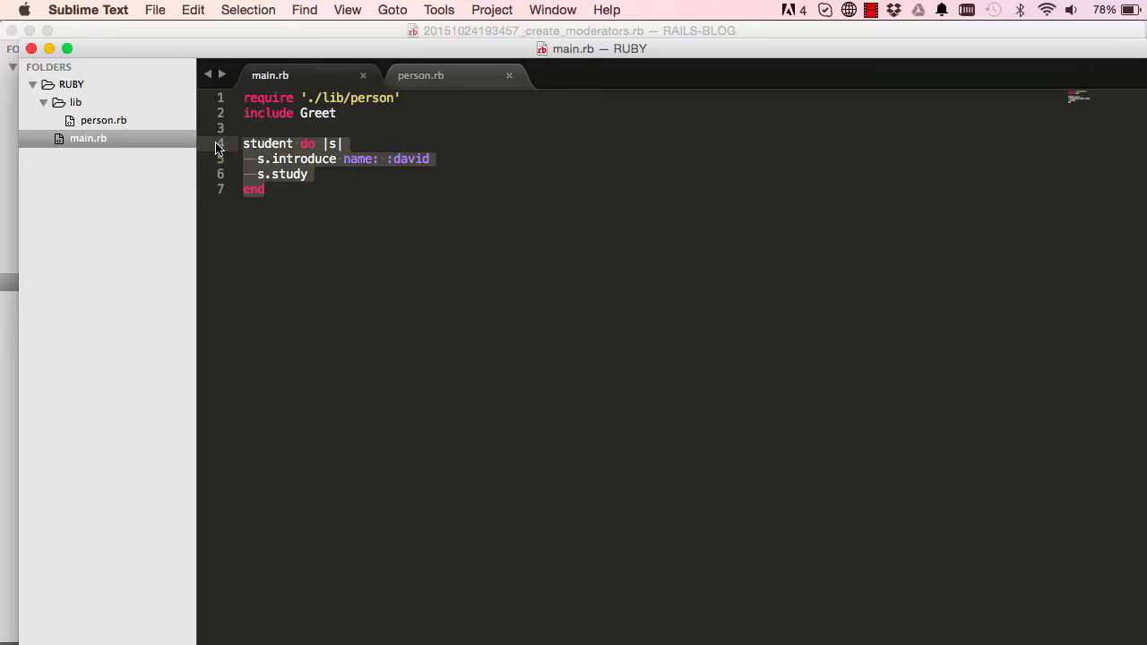
Comment out the do-block and type a one-line student {|s| s.i…} brace block.
key("cmd+/")
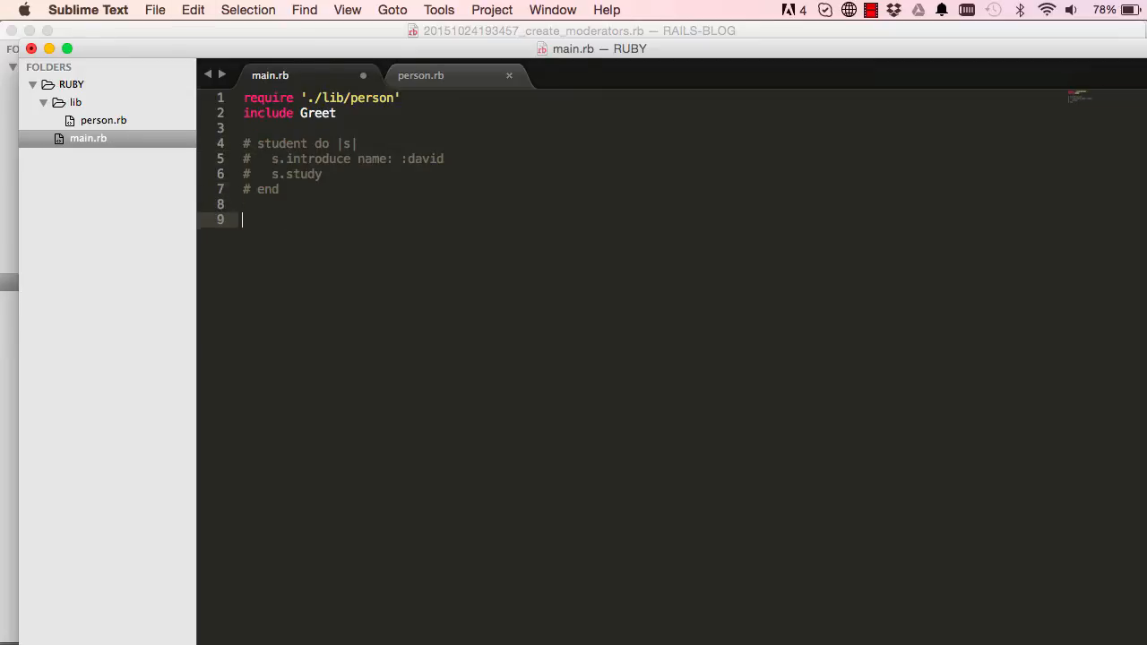
type("stu")
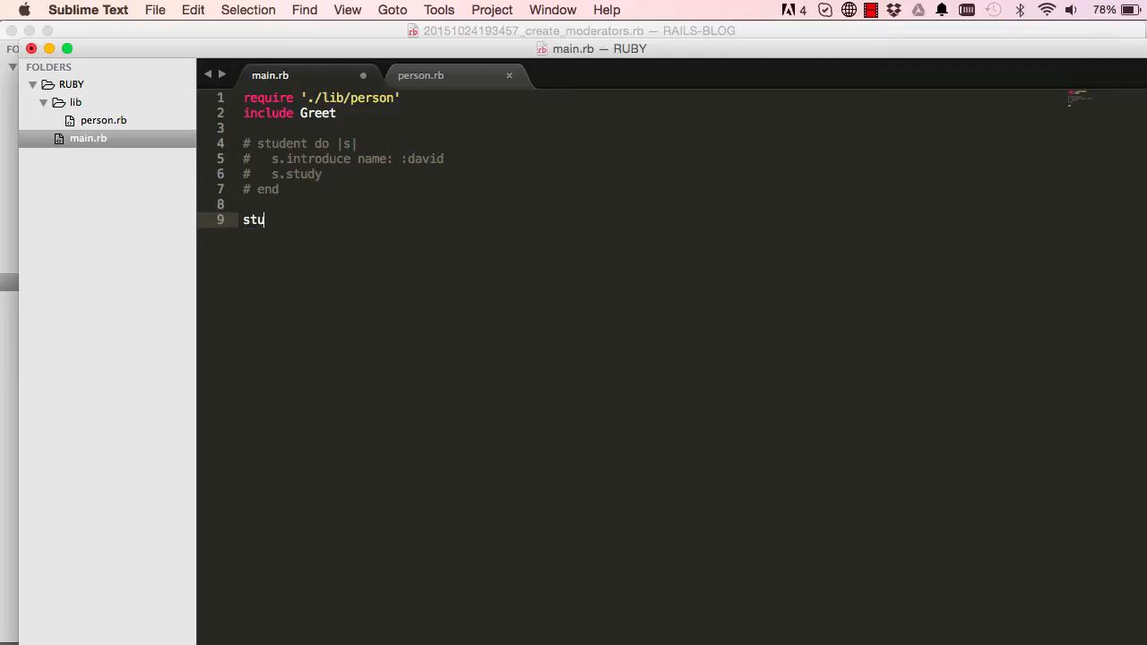
type("dent")
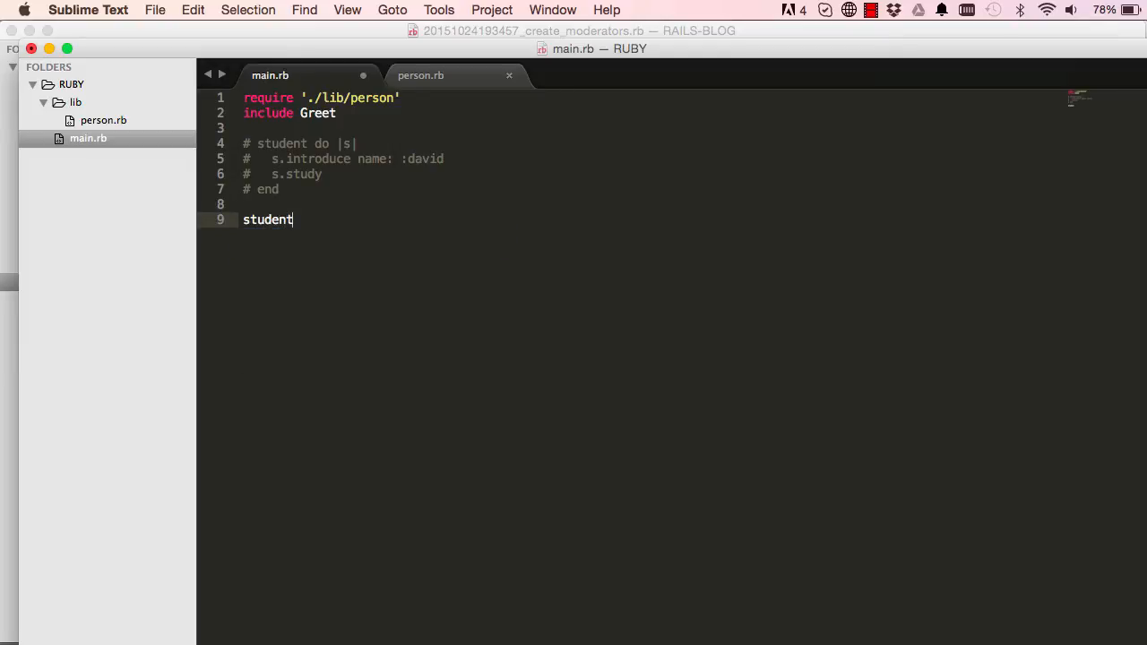
type("\" \"")
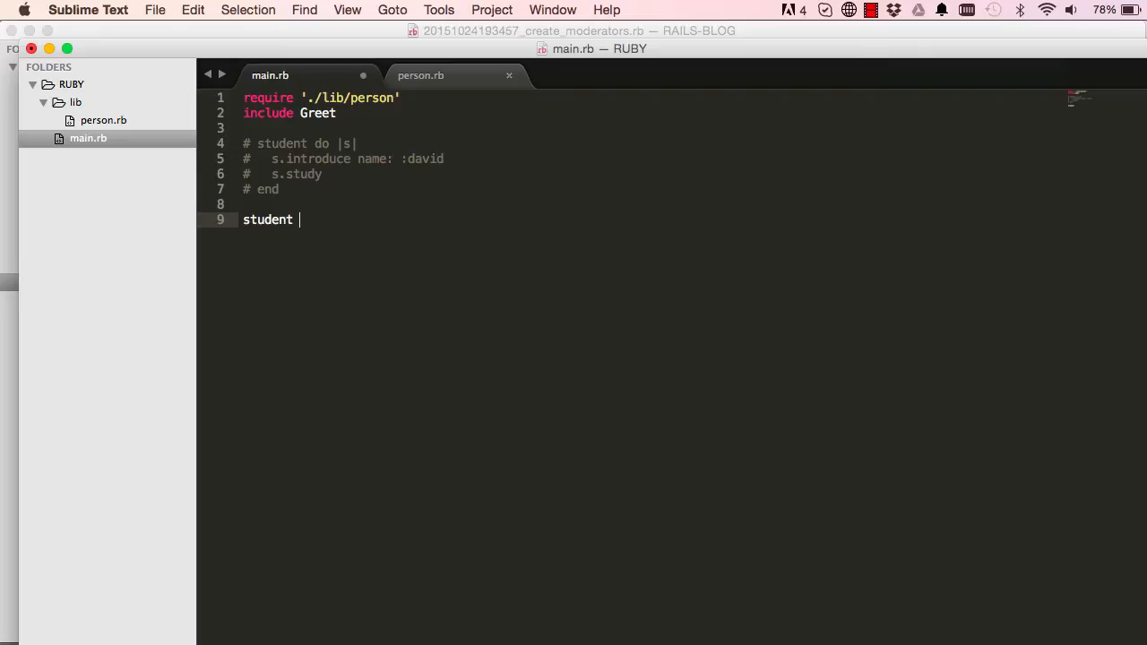
type("{}")
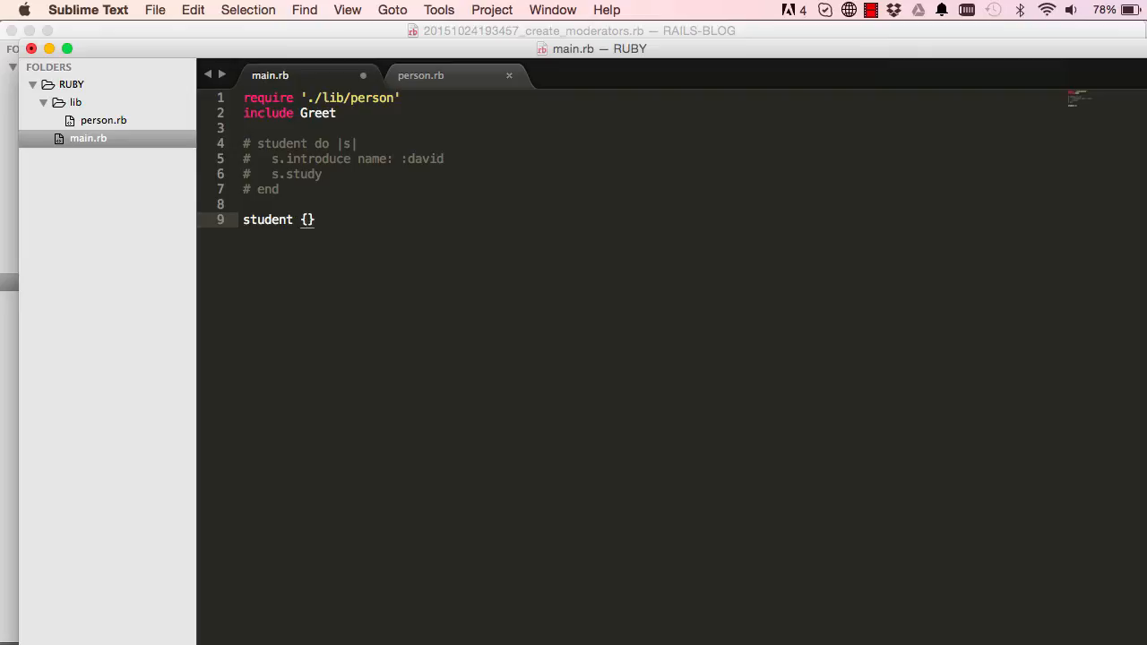
type("|s")
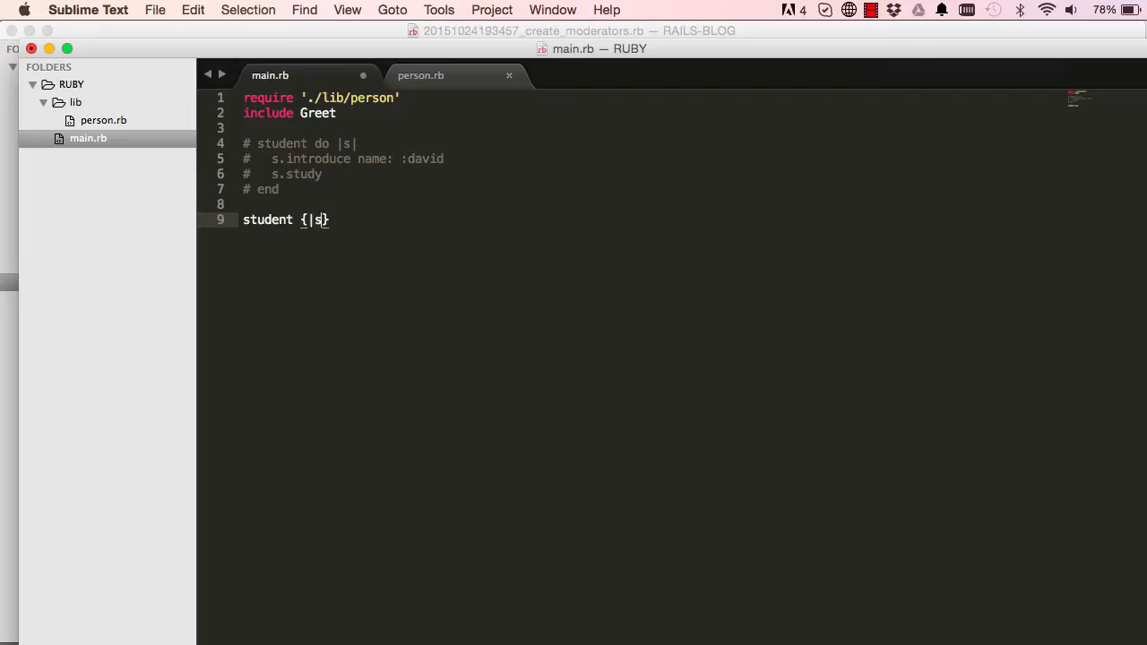
type("|")
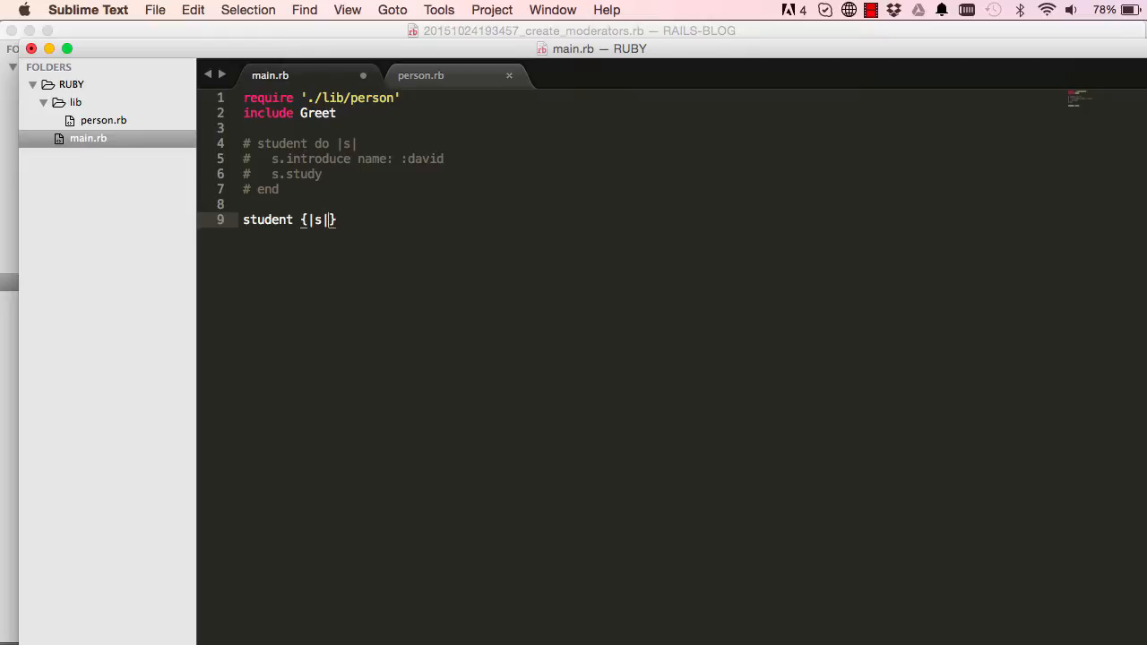
type("s.i")
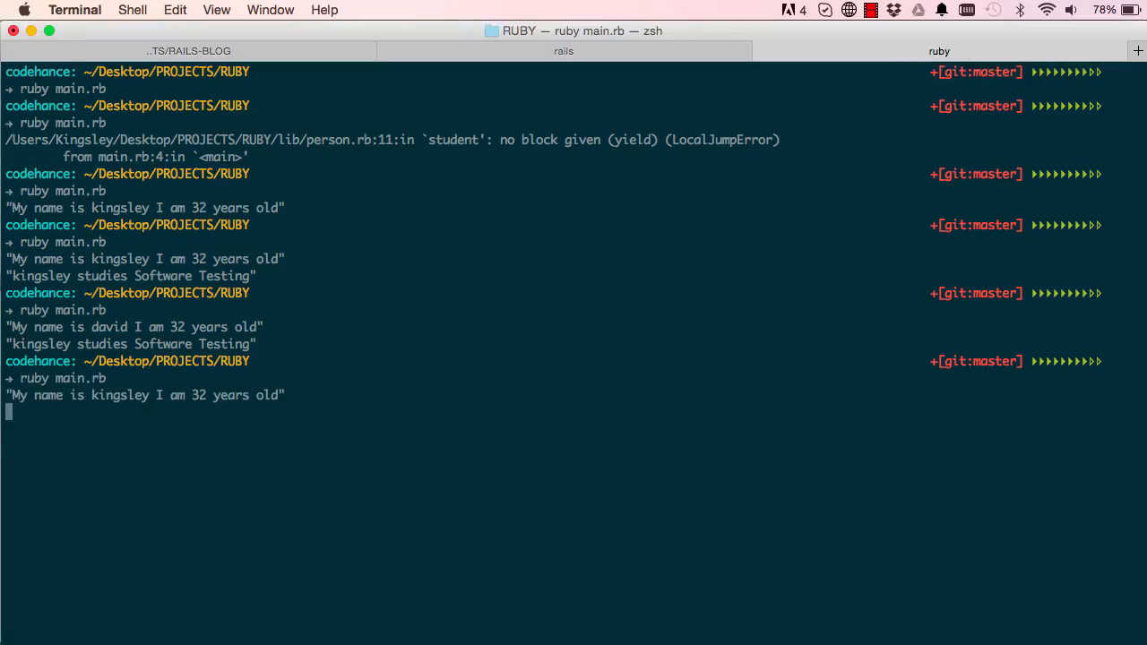
Return the terminal to a fresh prompt after viewing kingsley's printed introduction.
key("Return")
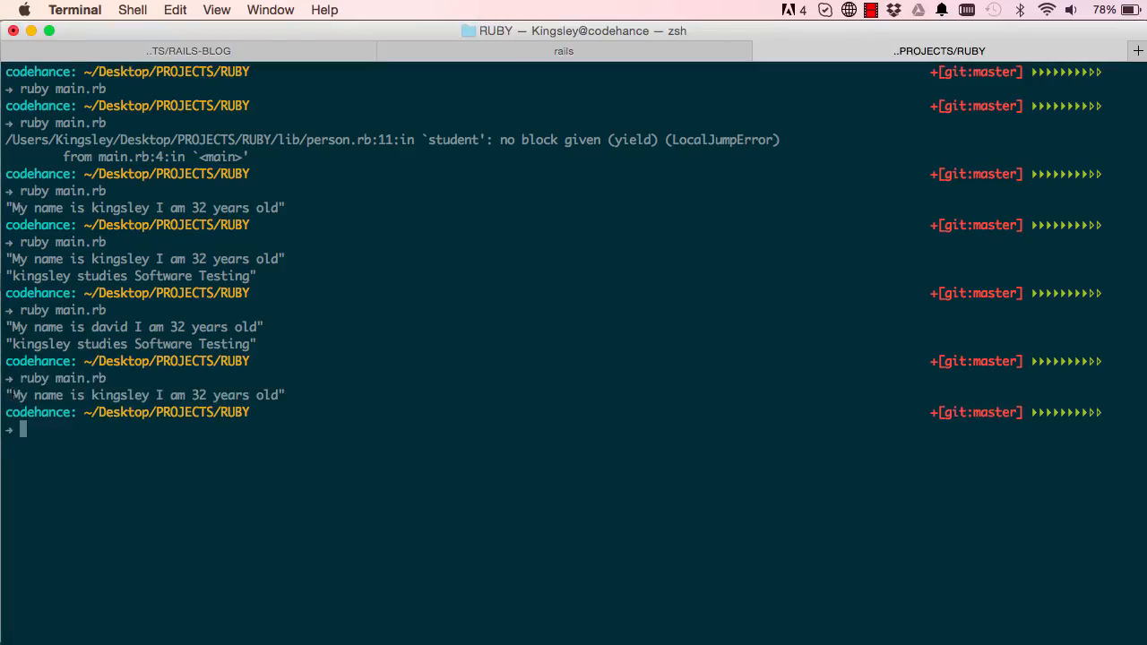
double_click(144, 395)
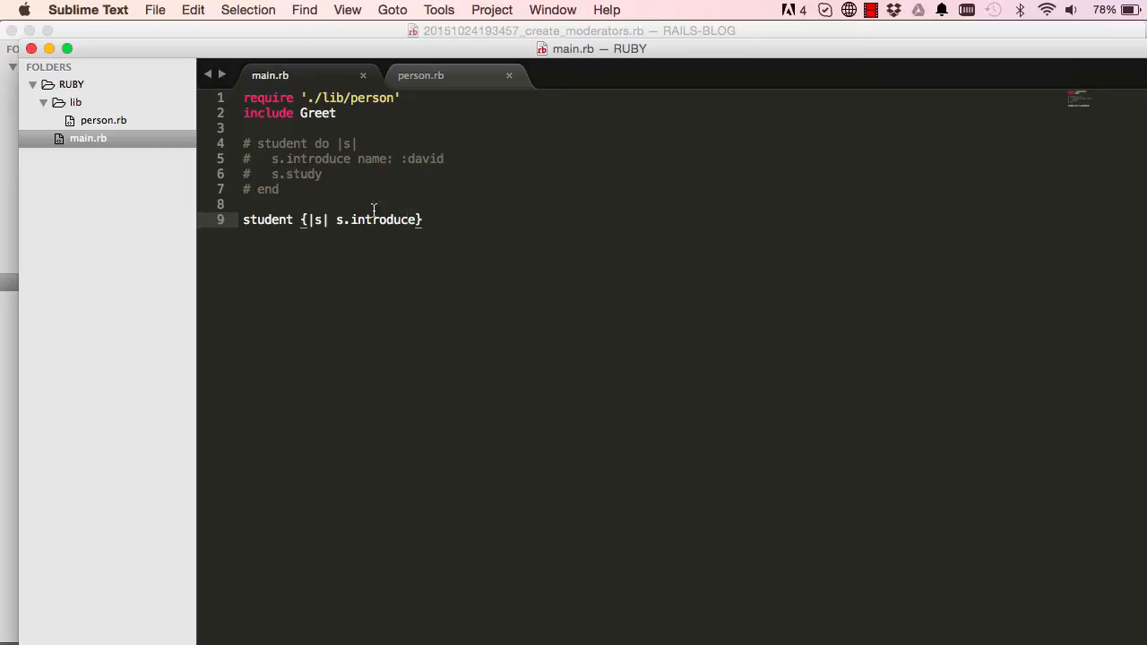
Comment out the brace line, restore the do-block, and call it as student :world.
key("cmd+/")
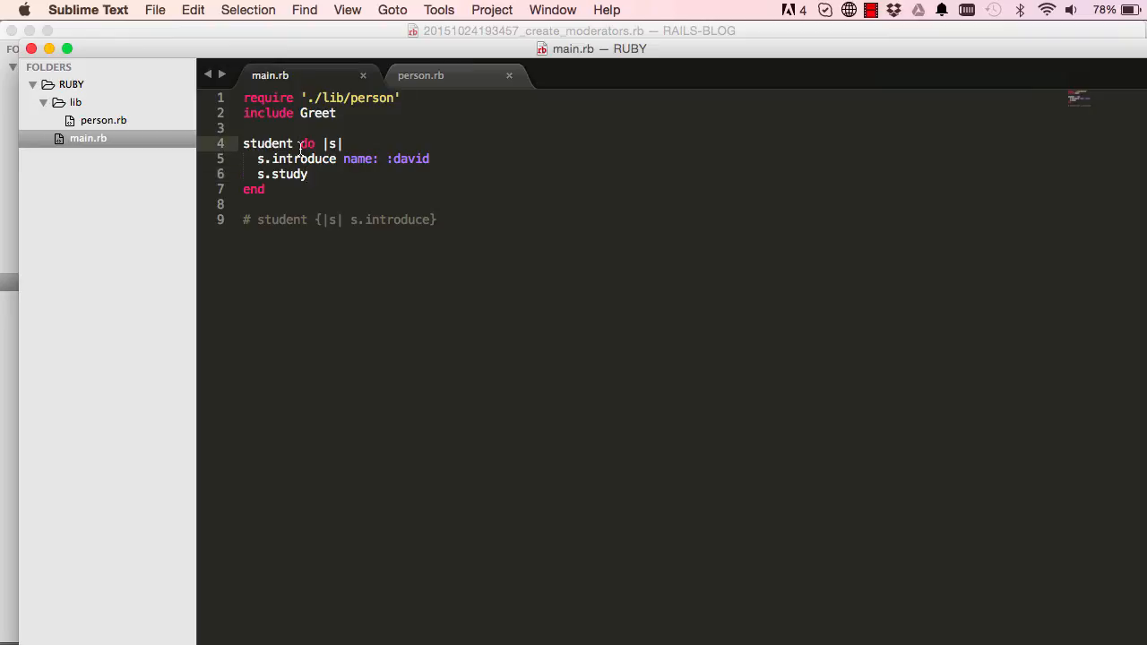
type(":")
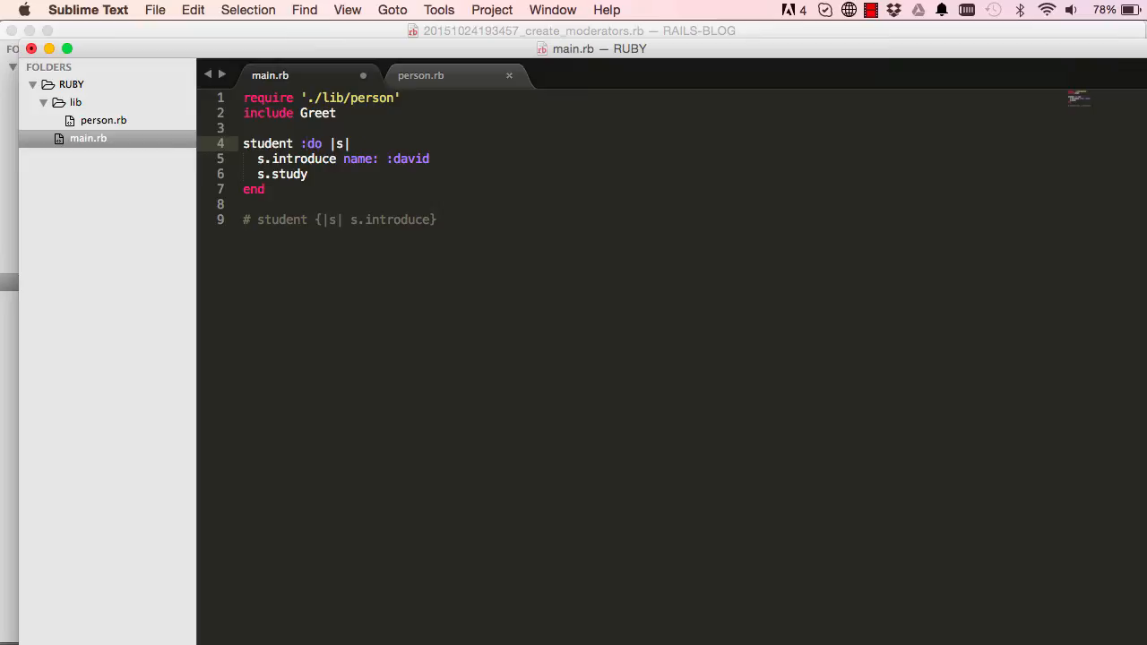
type("world")
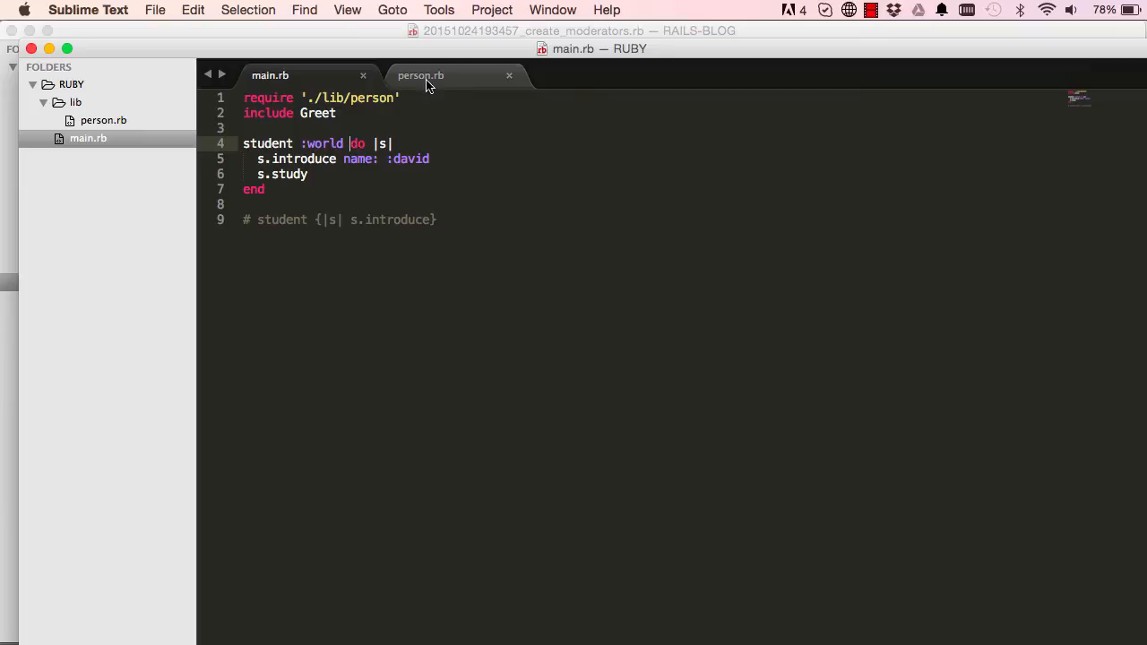
left_click(419, 75)
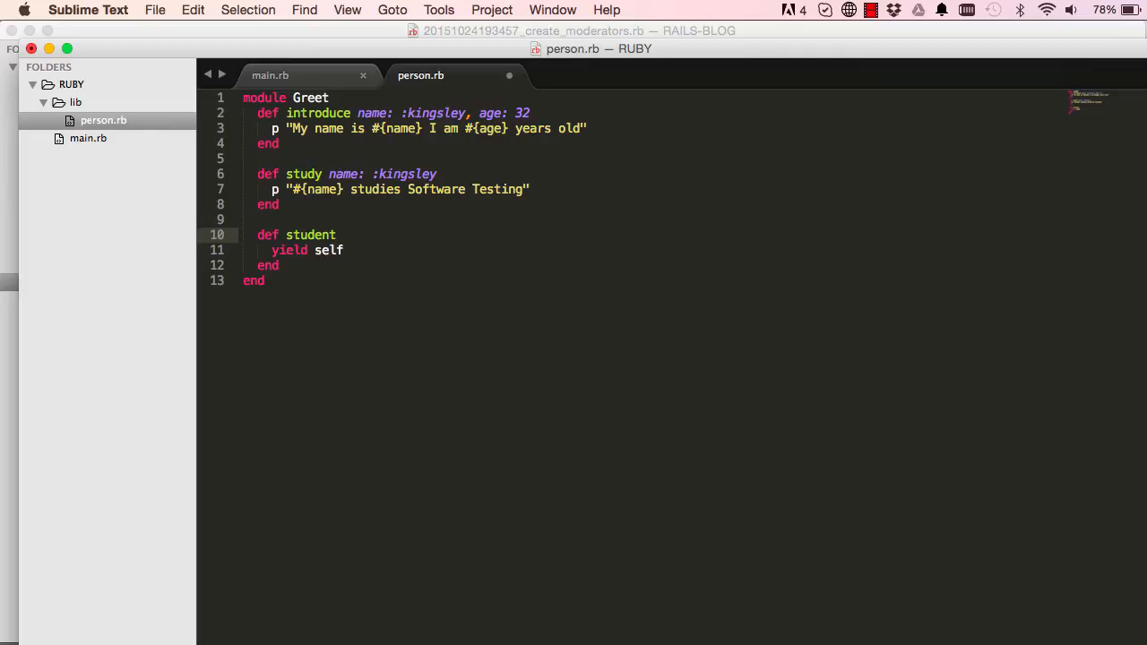
Make student take param and print p "Hello #{param}!" before yield self.
type("param")
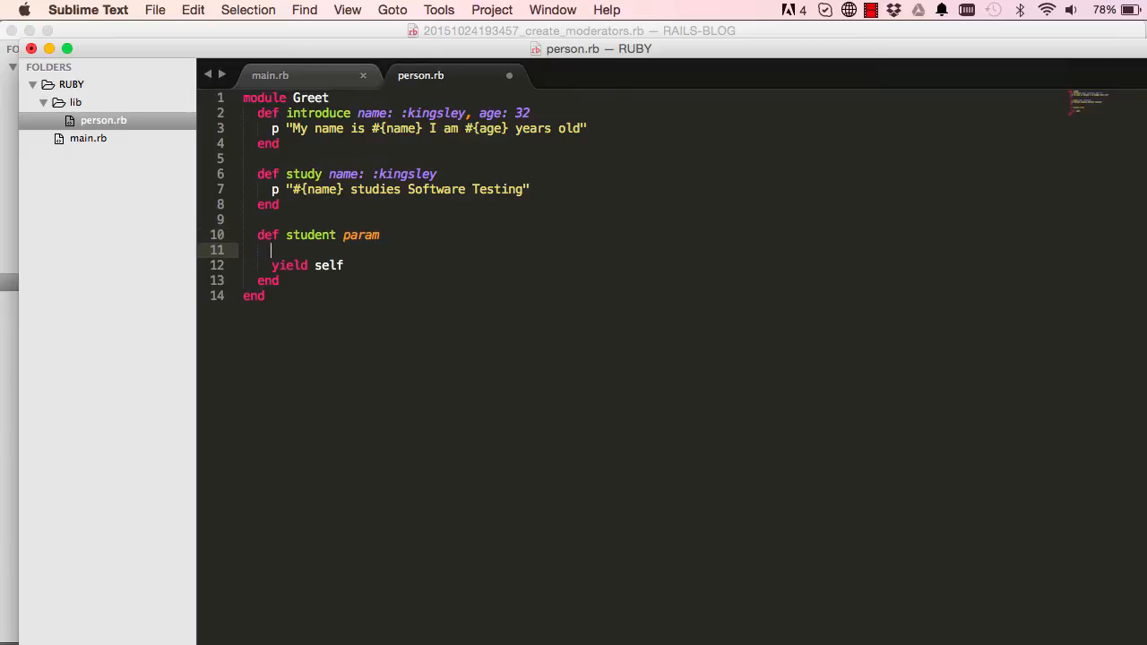
type("p")
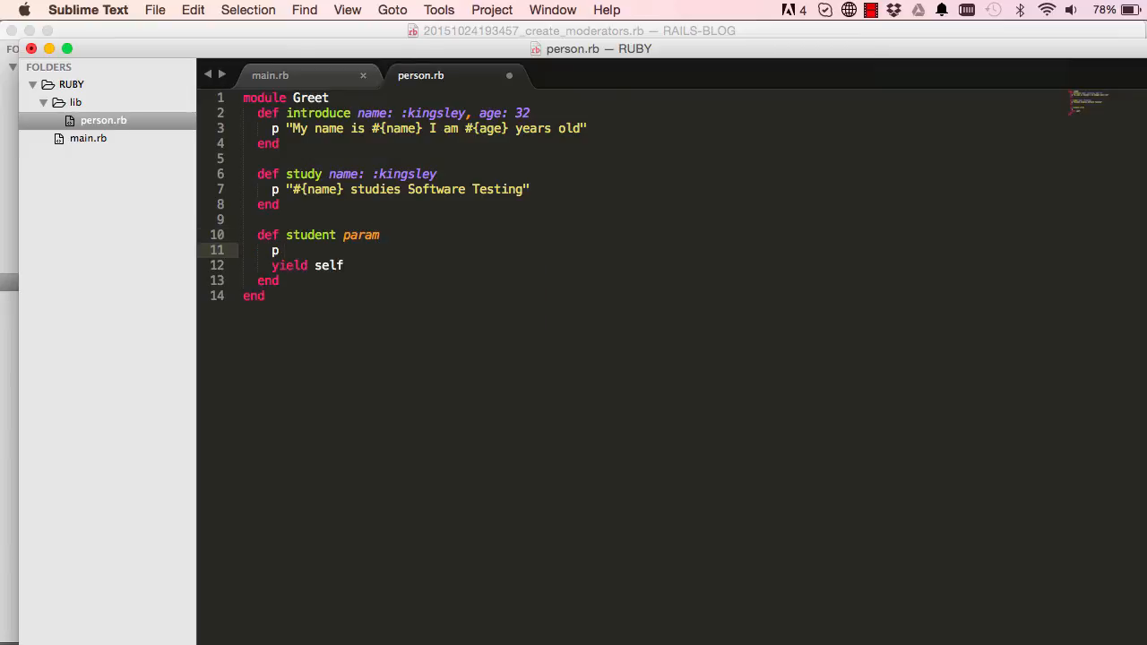
type("\"#{}\"")
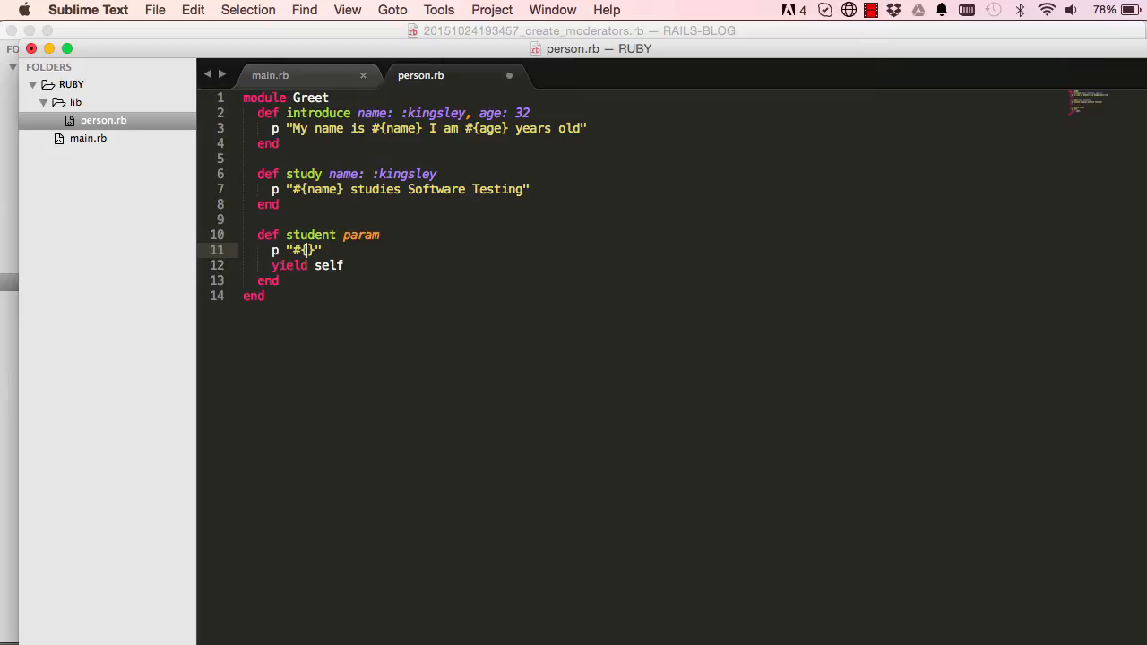
type("param")
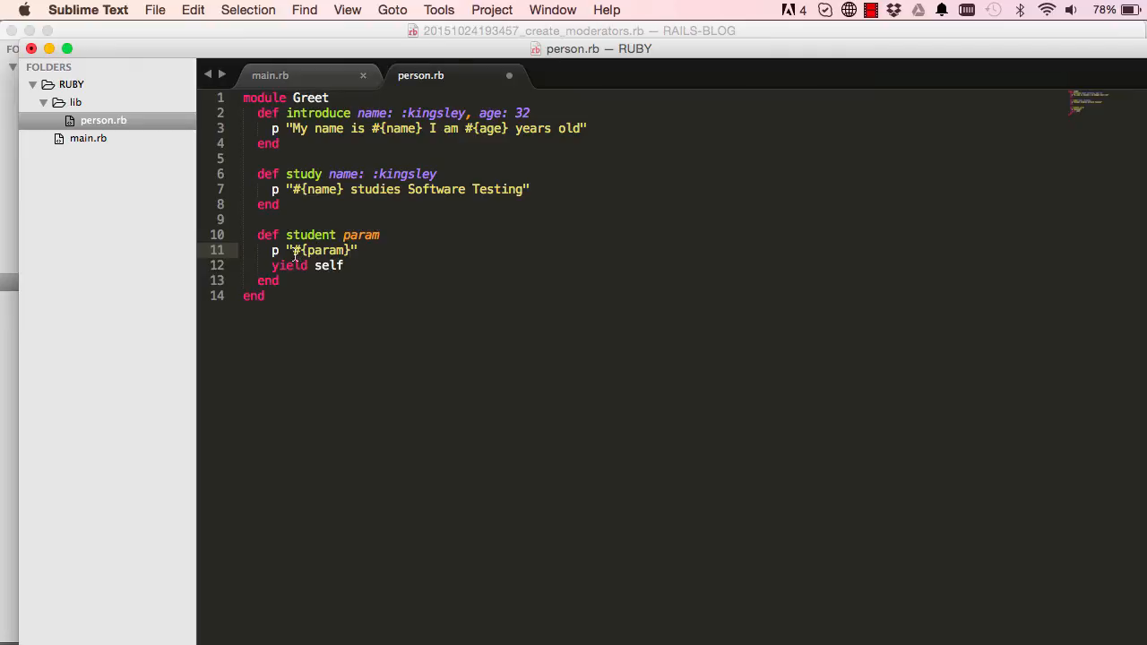
type("Hello")
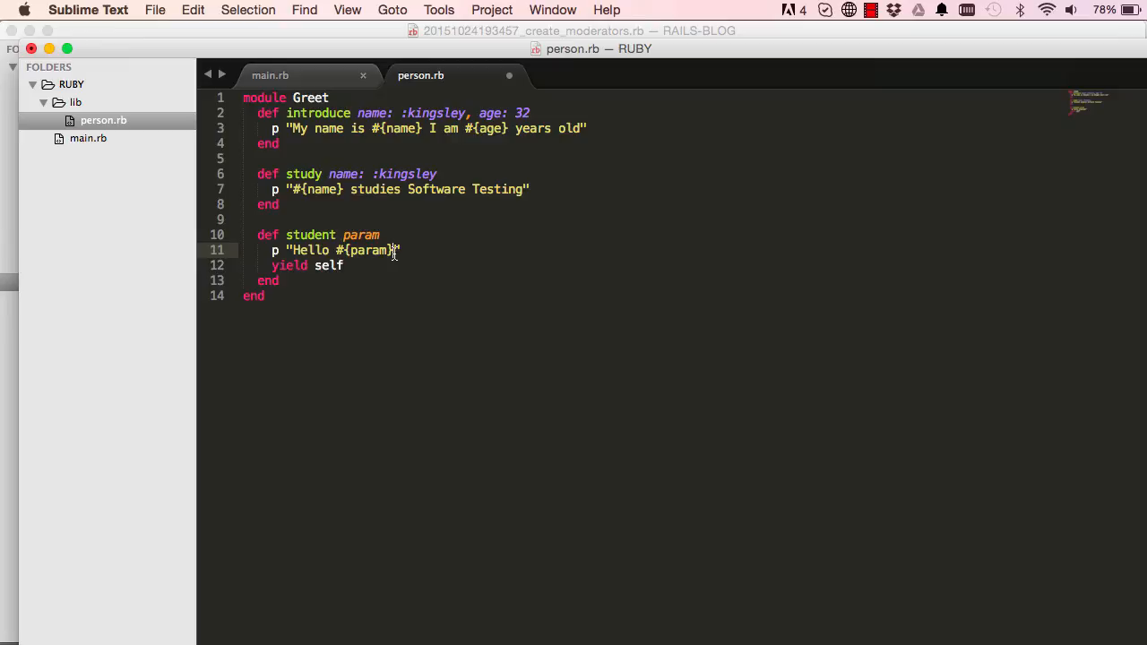
type("!")
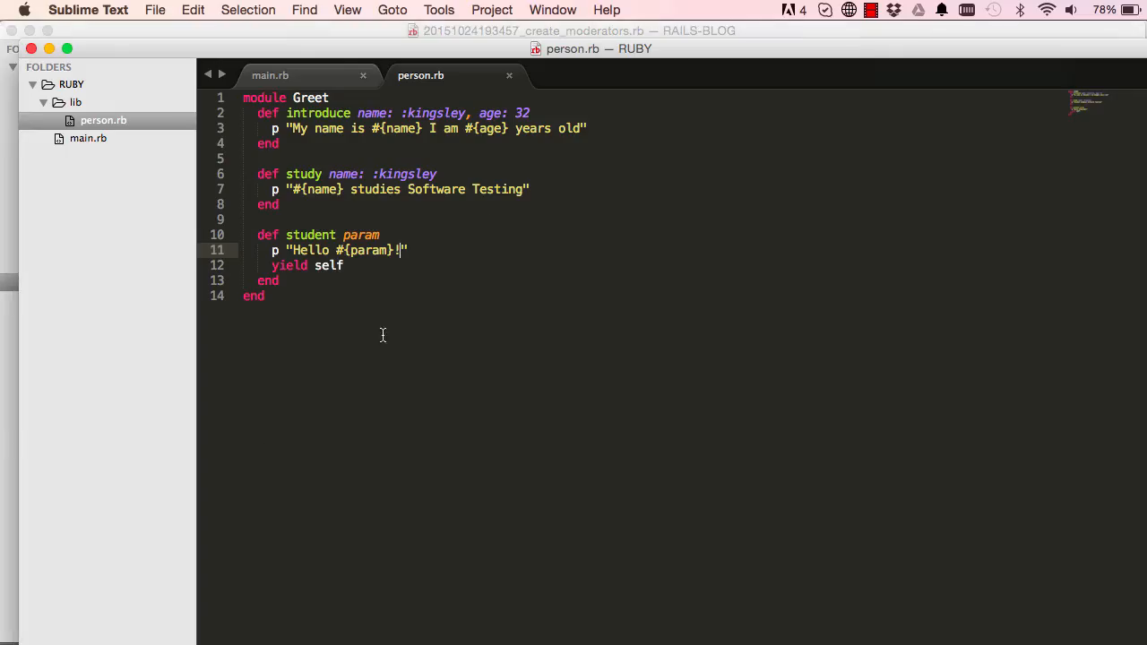
left_click(270, 76)
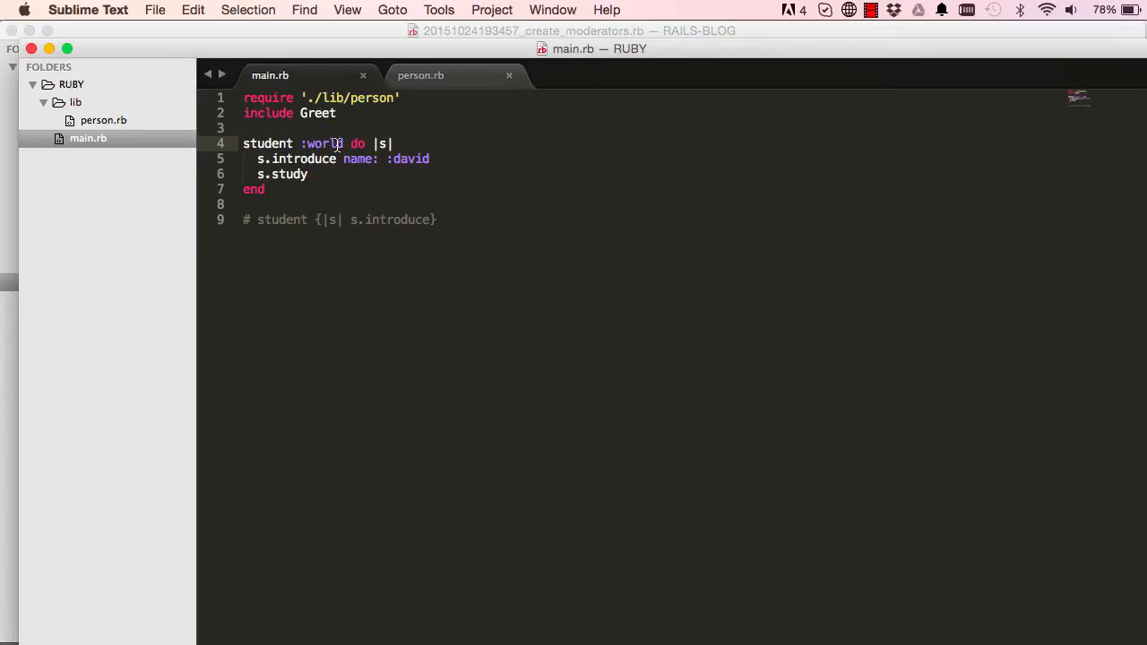
Highlight the :world argument in main.rb to review it, then return to person.rb.
left_click_drag(302, 143, 393, 143)
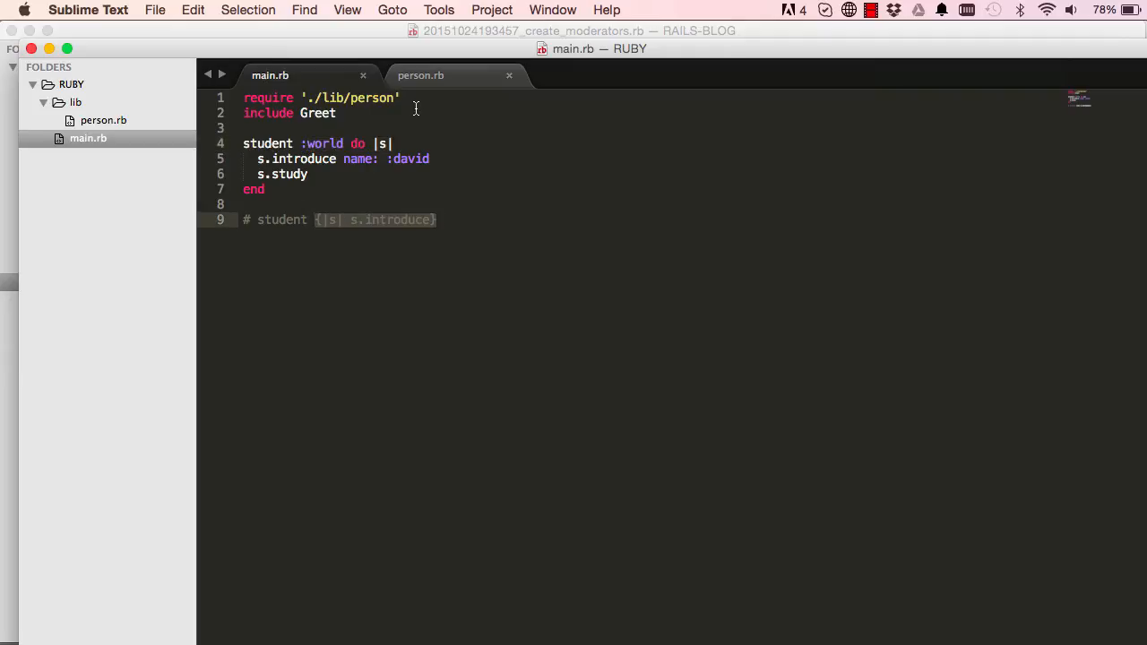
left_click(420, 75)
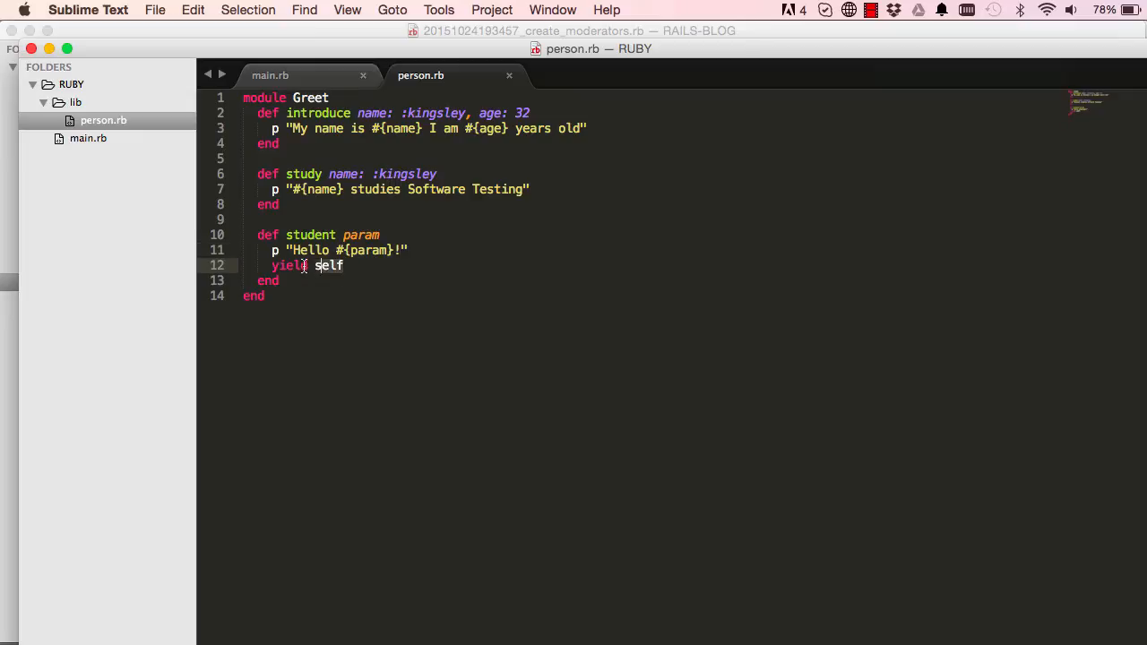
Review self in yield and study's kingsley default in person.rb, then return to main.rb.
double_click(288, 265)
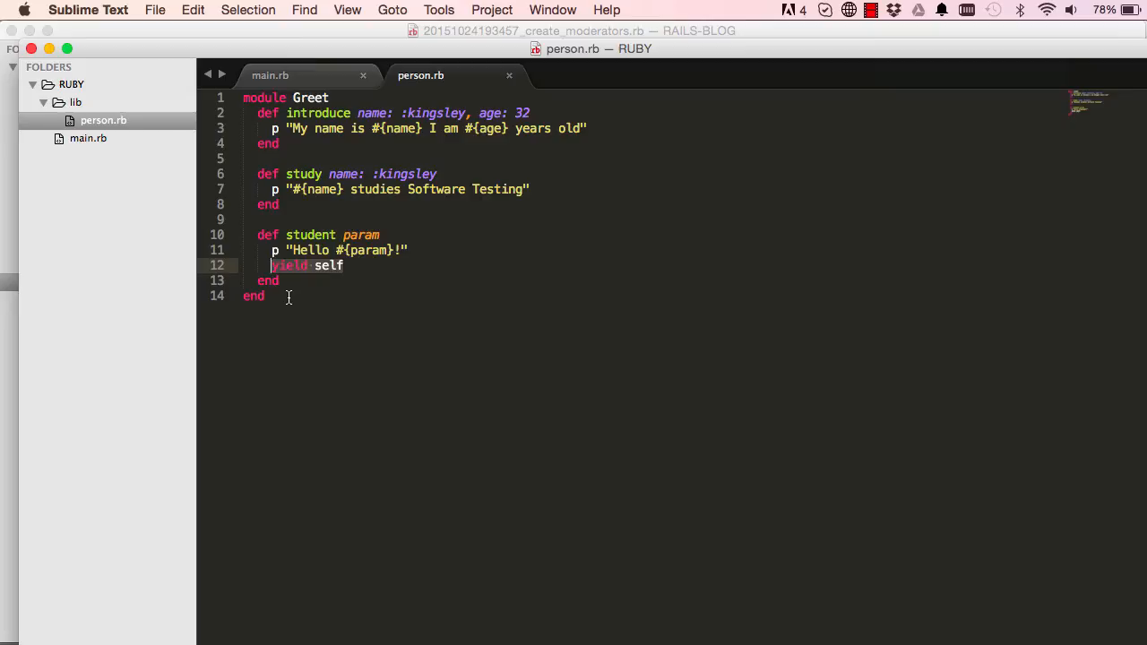
mouse_move(311, 274)
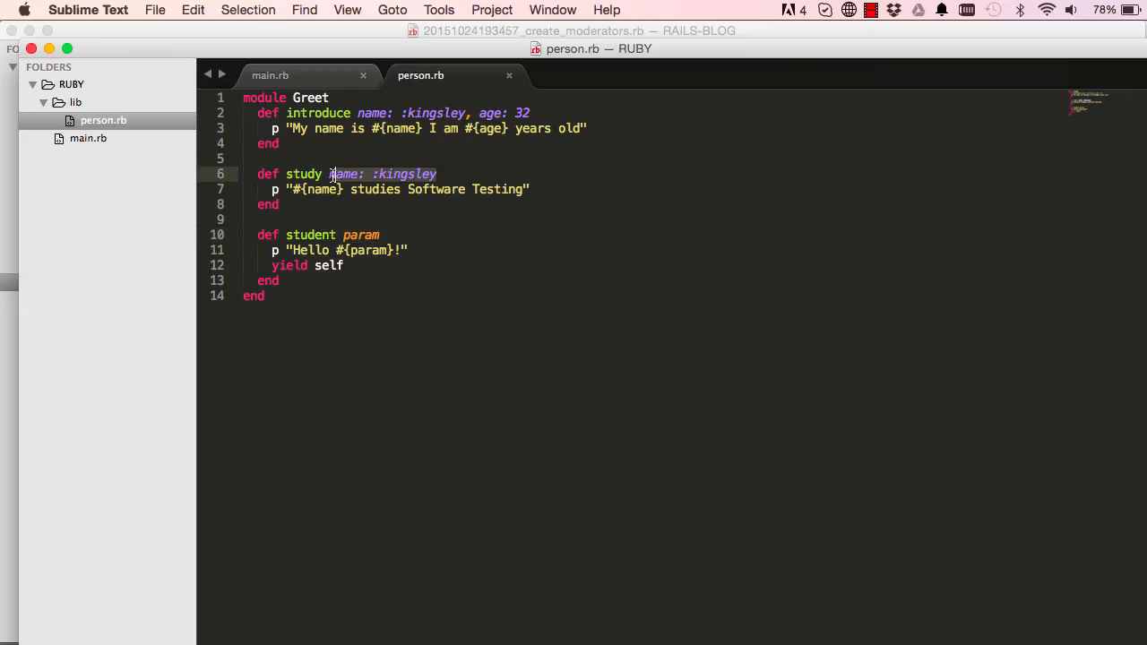
left_click(379, 174)
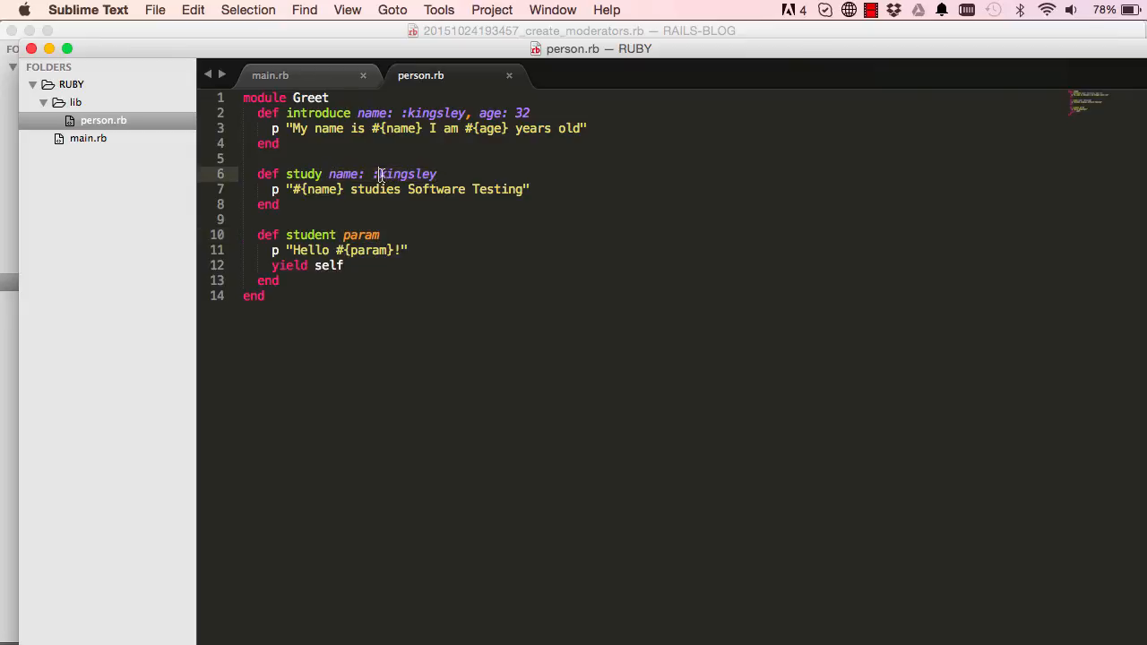
double_click(344, 174)
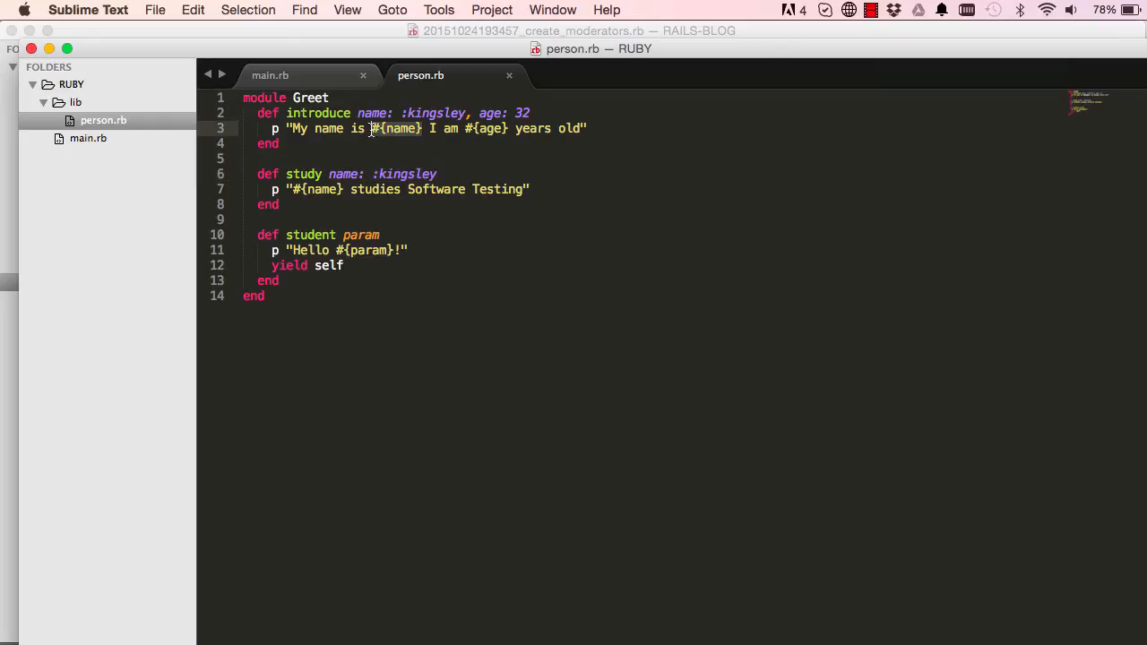
mouse_move(387, 139)
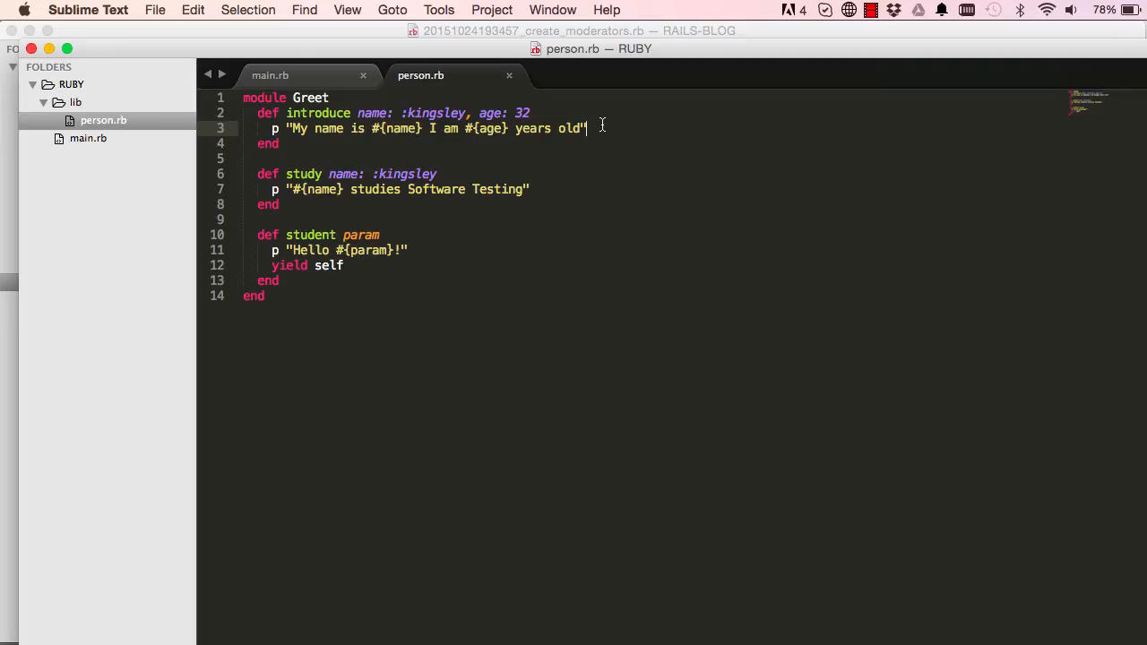
type("+")
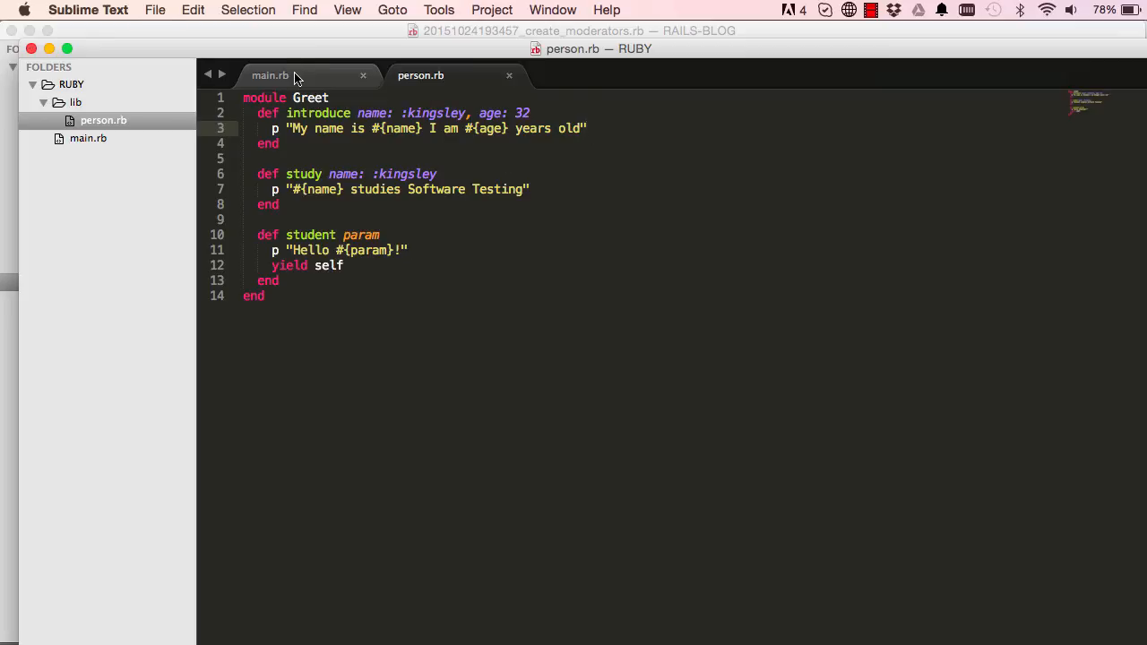
left_click(270, 75)
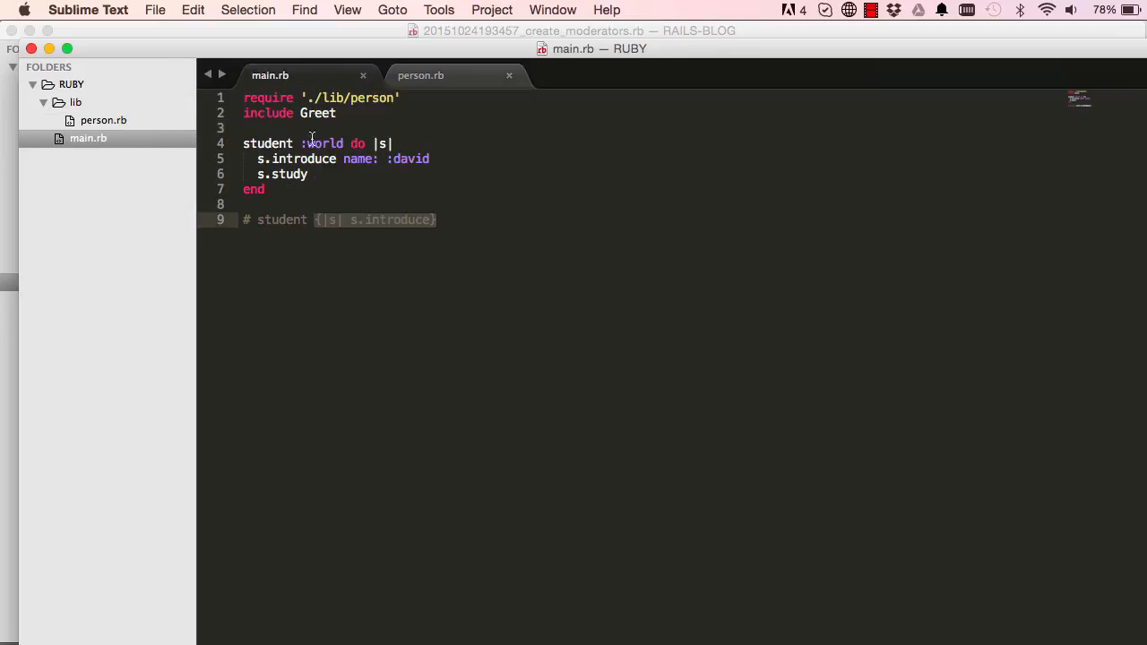